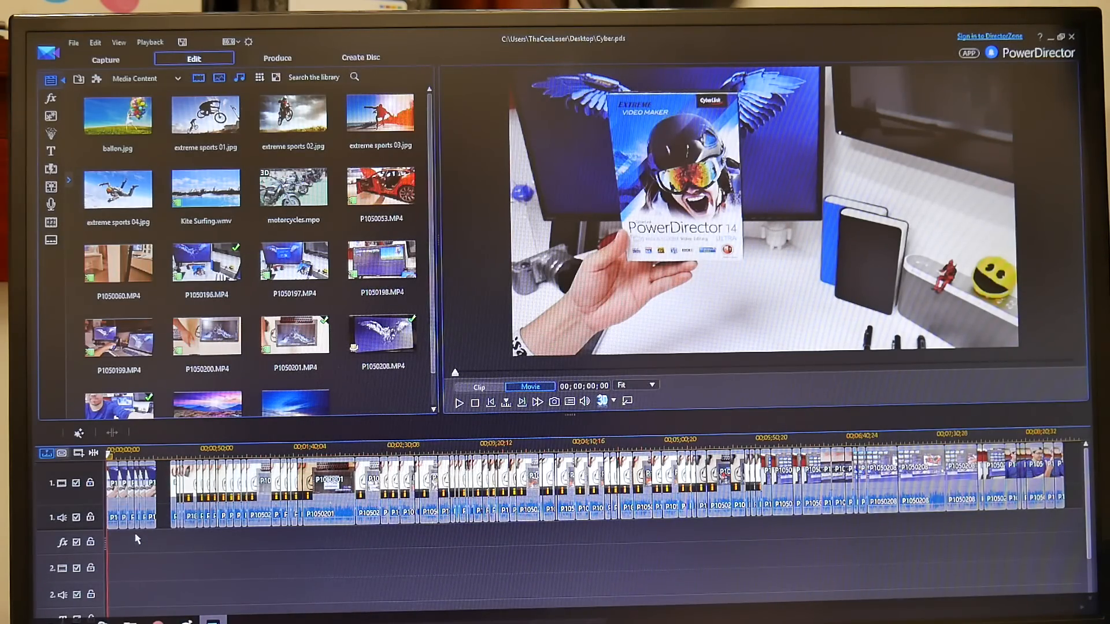
mouse_move(140, 531)
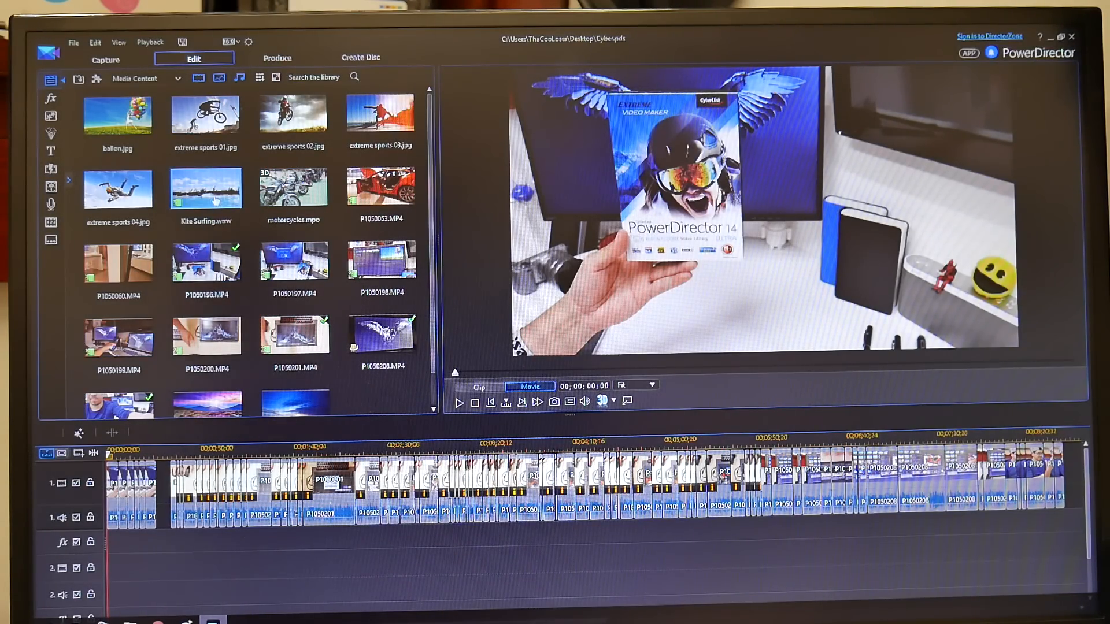
mouse_move(206, 187)
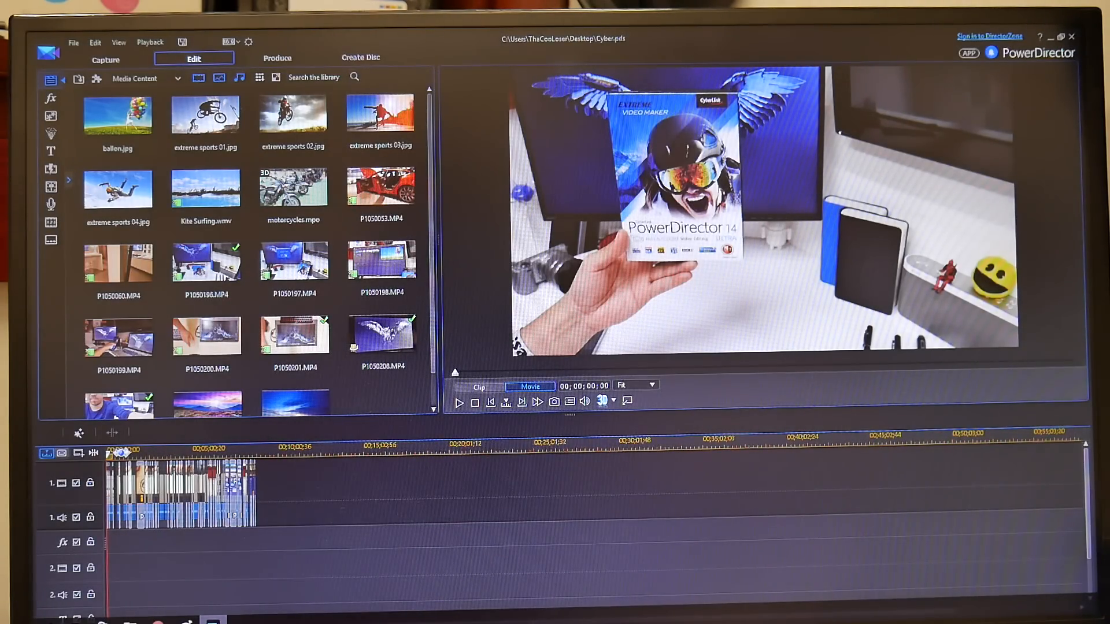
- Zoom the timeline in and select the P1050053 Tesla driving clip to preview it
left_click(380, 187)
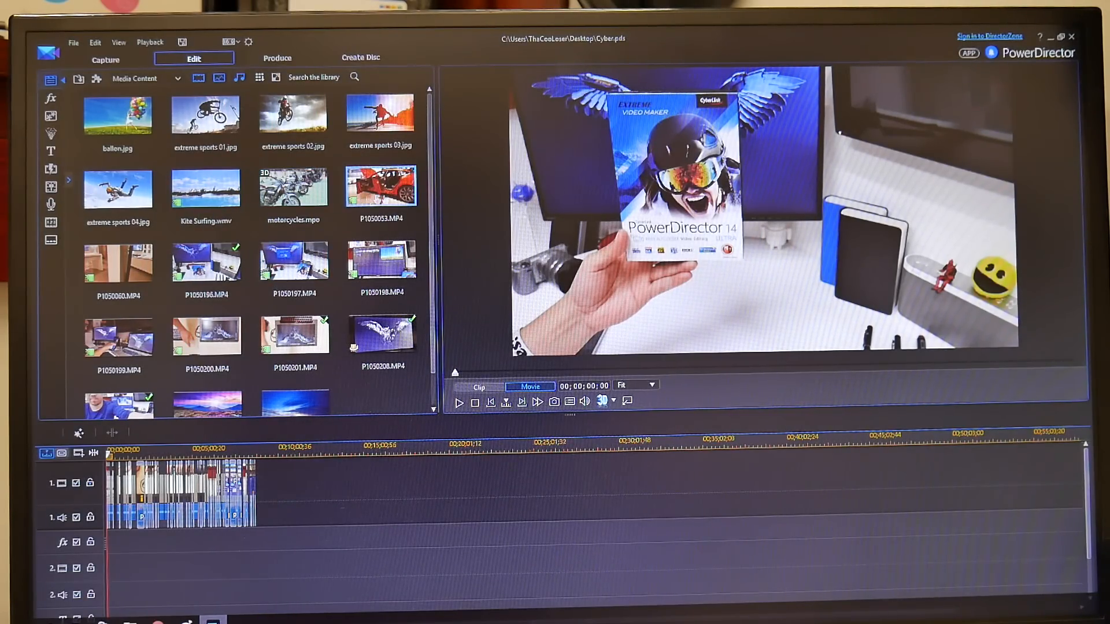
left_click_drag(290, 468, 389, 520)
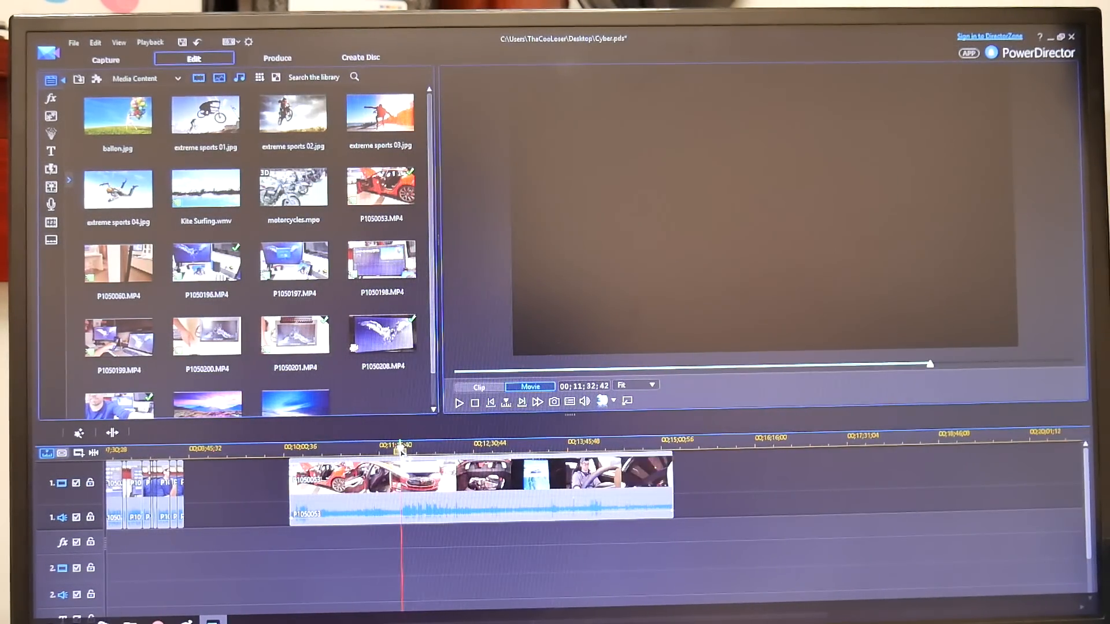
left_click(425, 484)
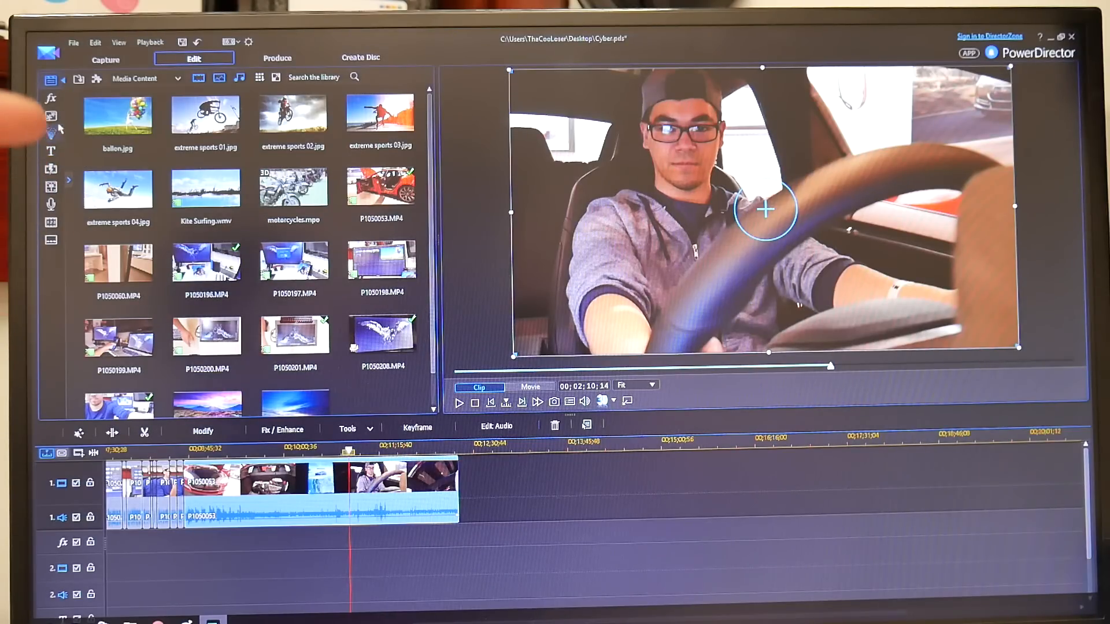
- Browse video effects and the Paint Animations category (Eiffel Tower), then show the title templates library
left_click(50, 98)
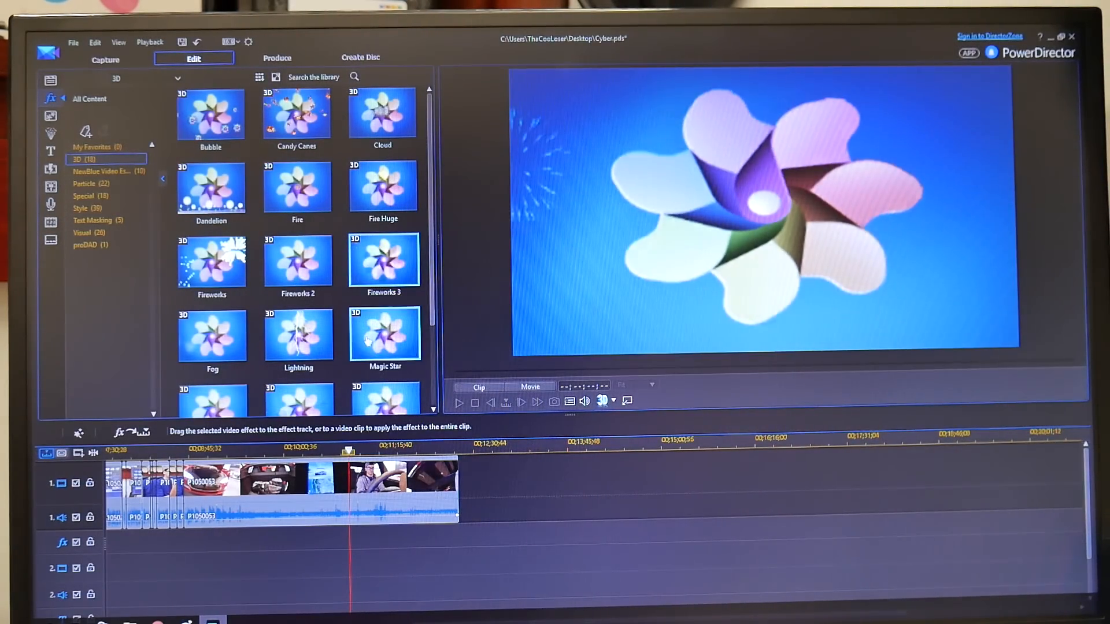
scroll("down", 3)
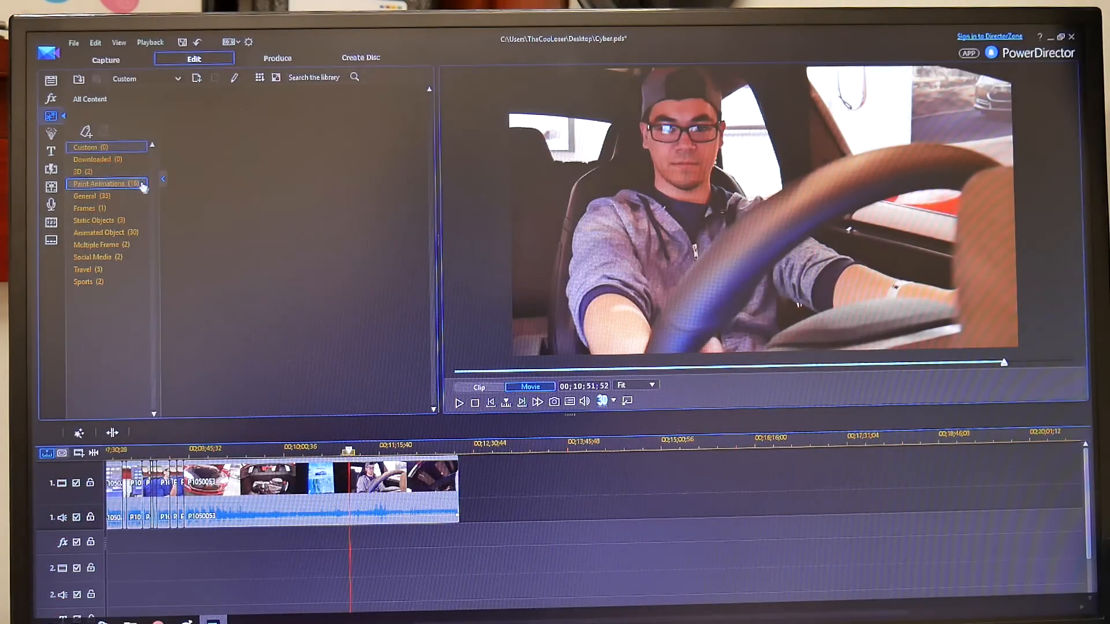
left_click(104, 184)
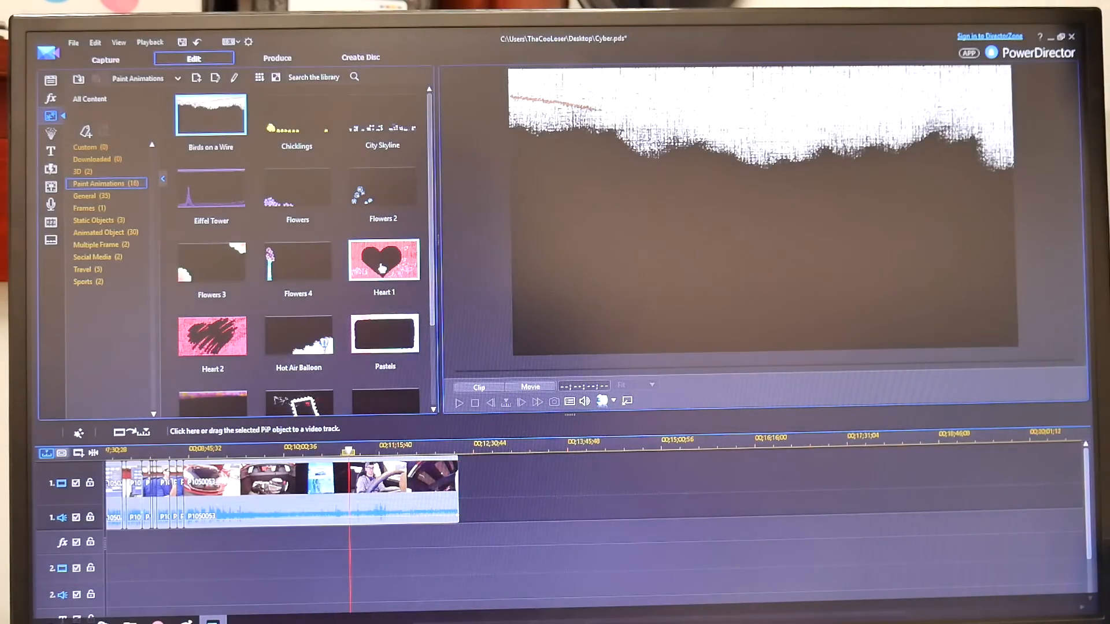
left_click(210, 187)
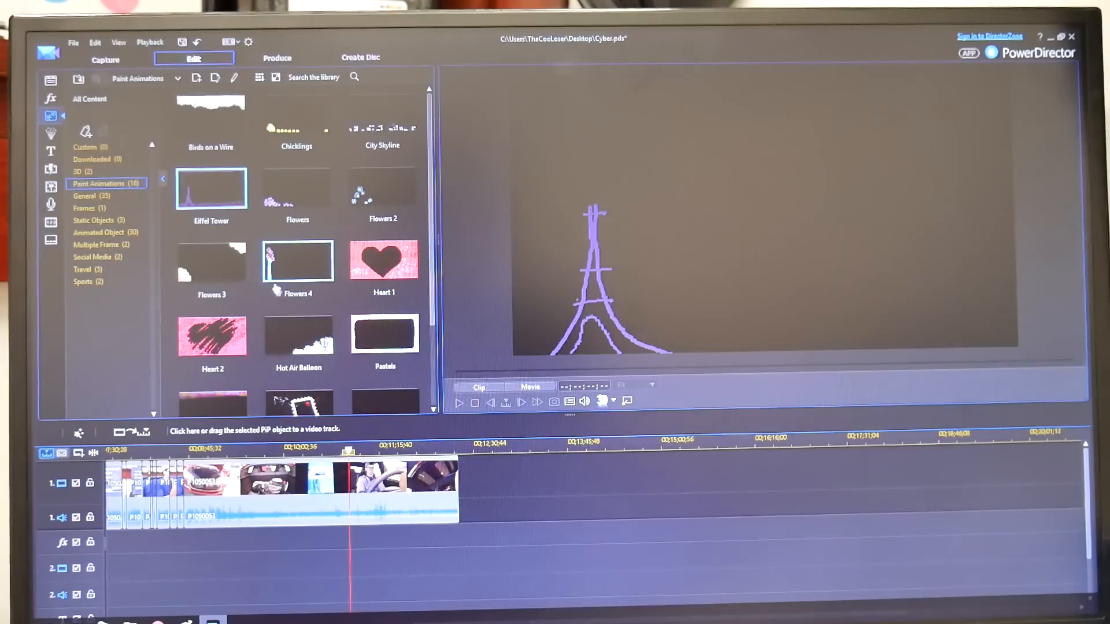
scroll("down", 3)
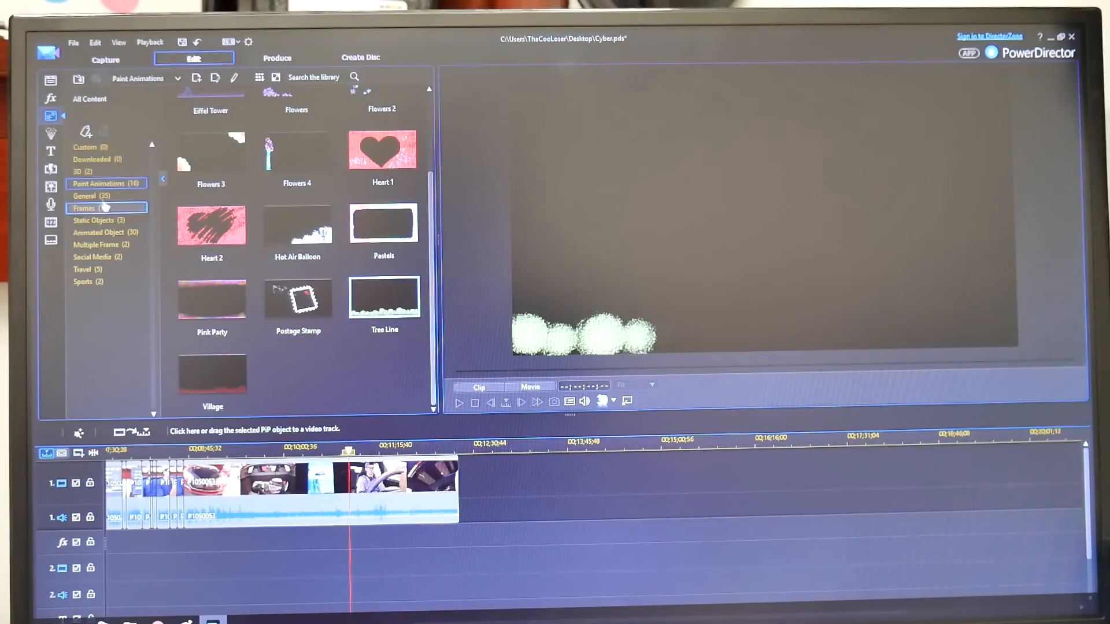
left_click(51, 150)
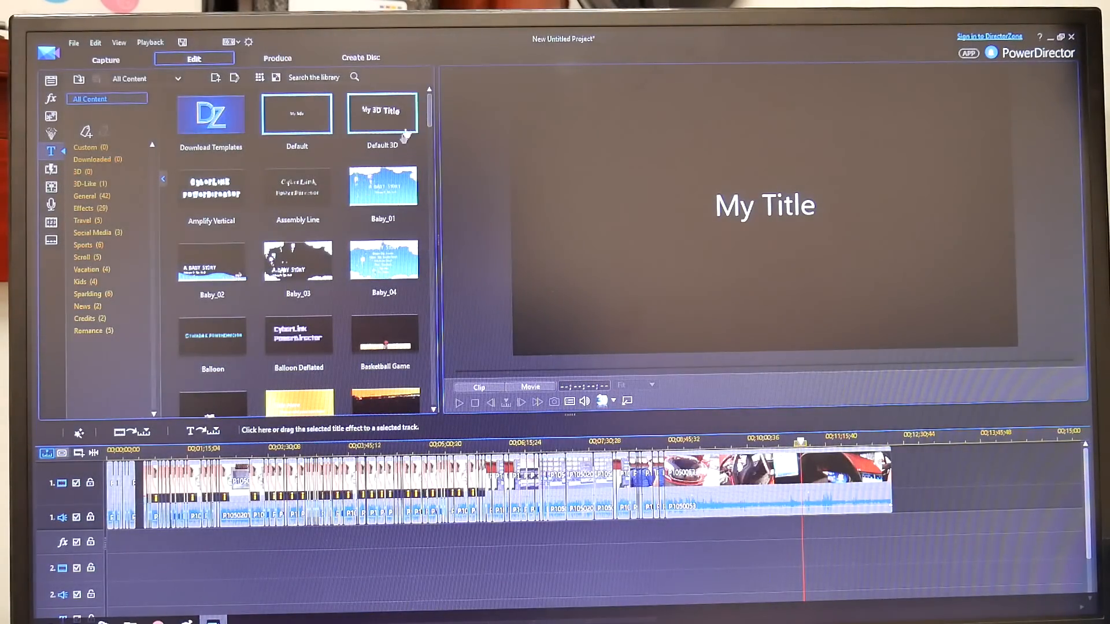
- Preview title templates such as Interaction_02, then bring up the transitions library's Spin category
scroll("down", 3)
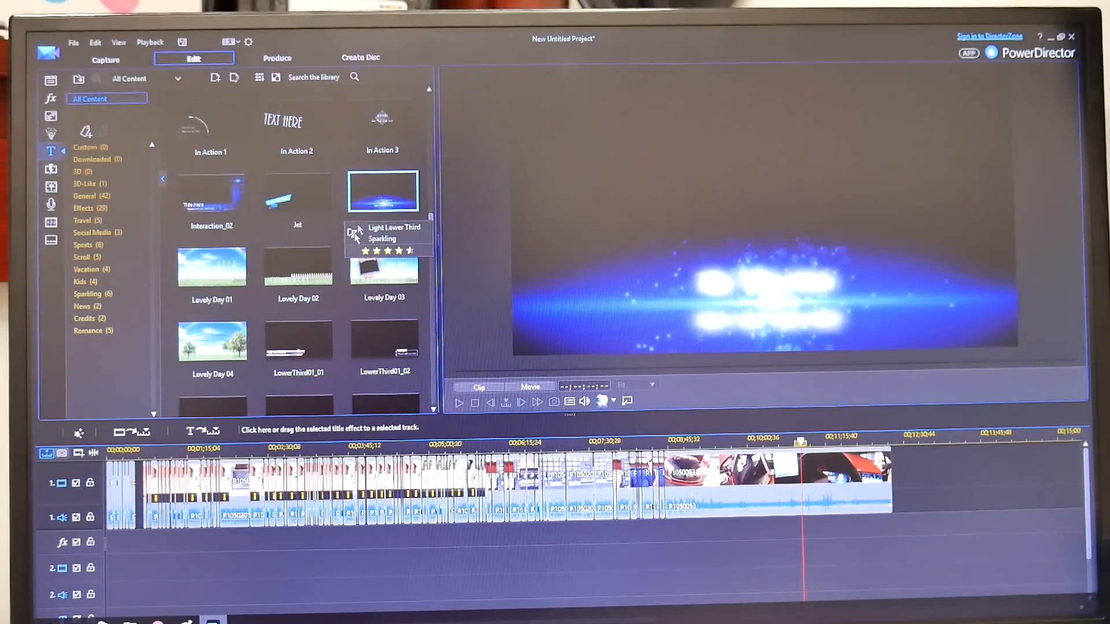
left_click(210, 193)
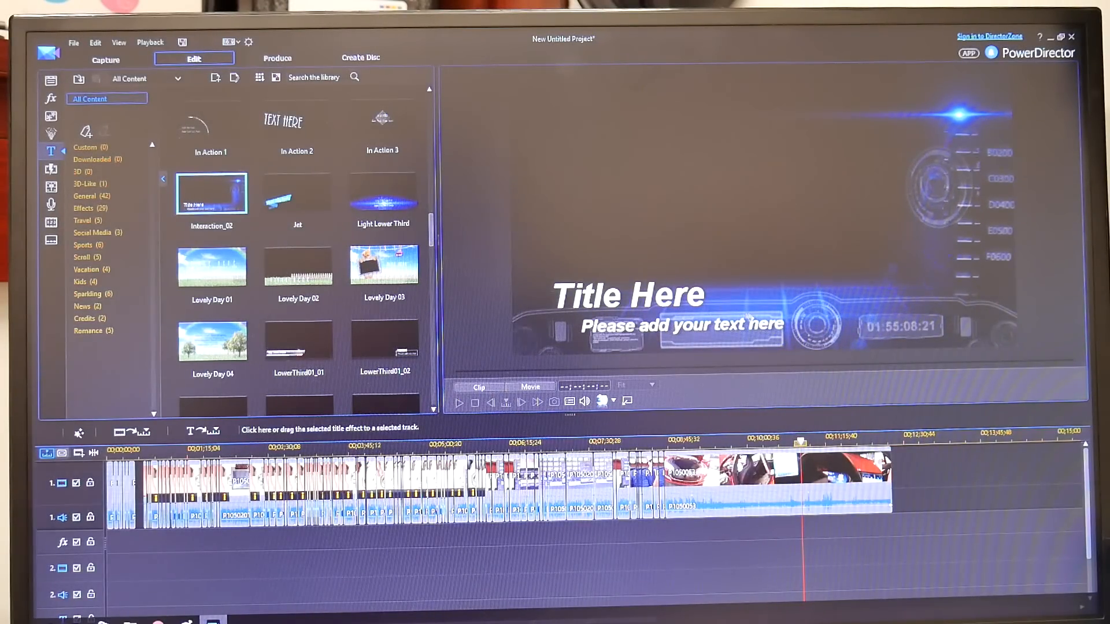
scroll("down", 3)
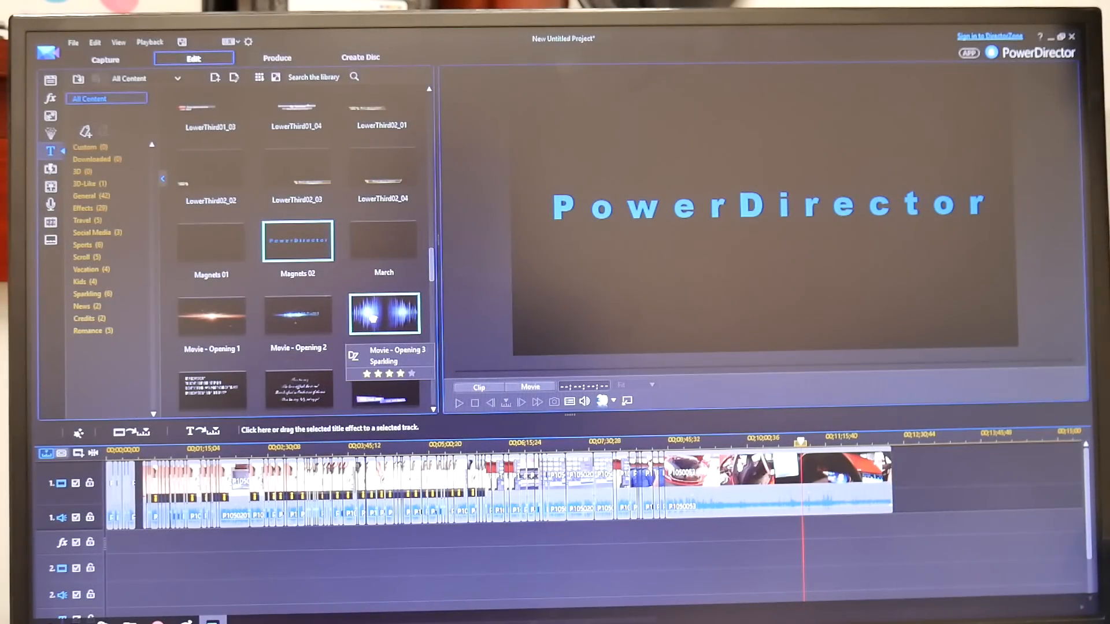
scroll("down", 3)
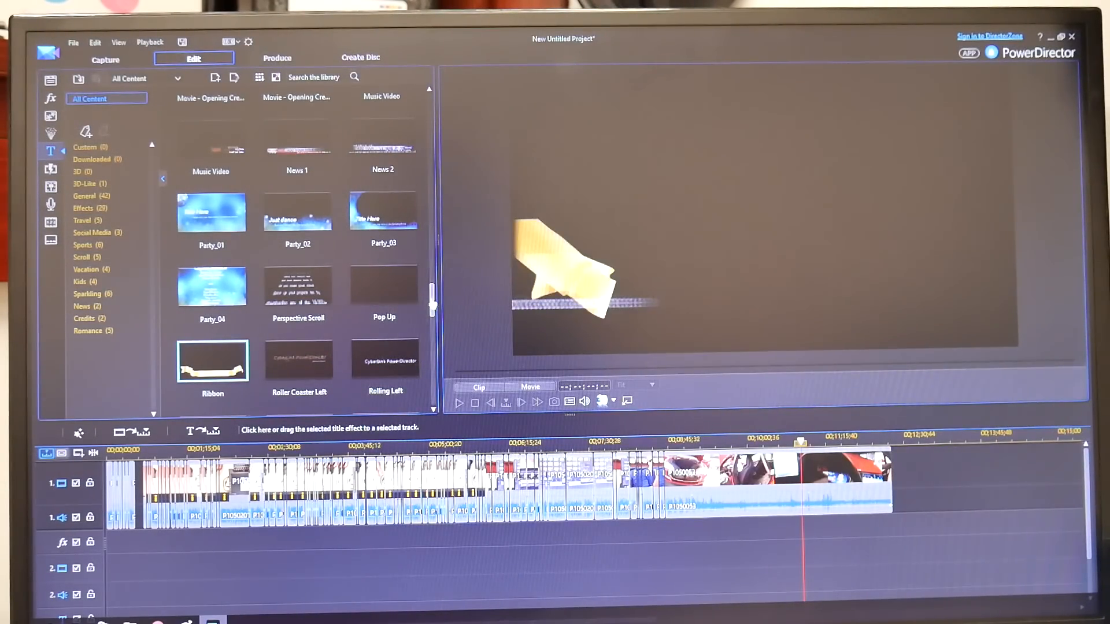
left_click(50, 169)
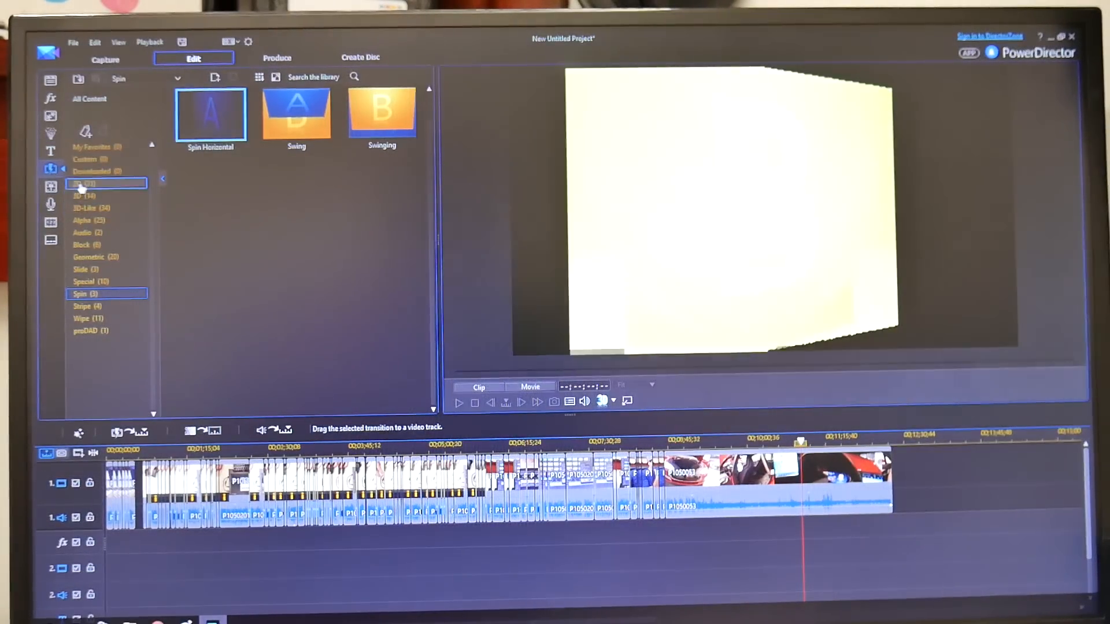
- Browse text-masking effects, select the driving clip, and show the General title templates
left_click(85, 220)
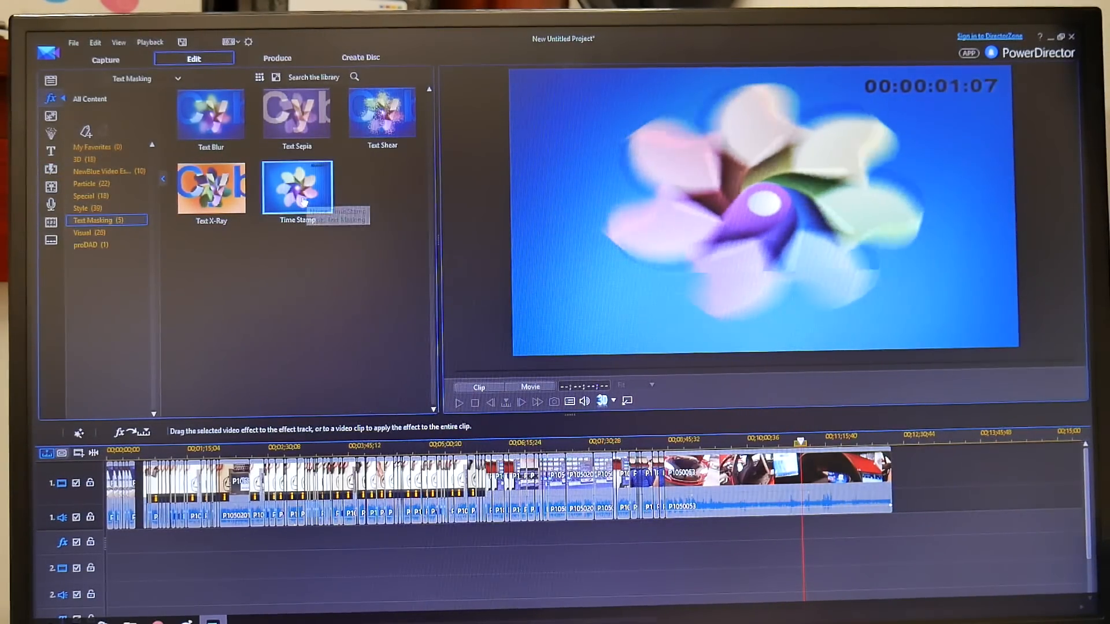
left_click(210, 115)
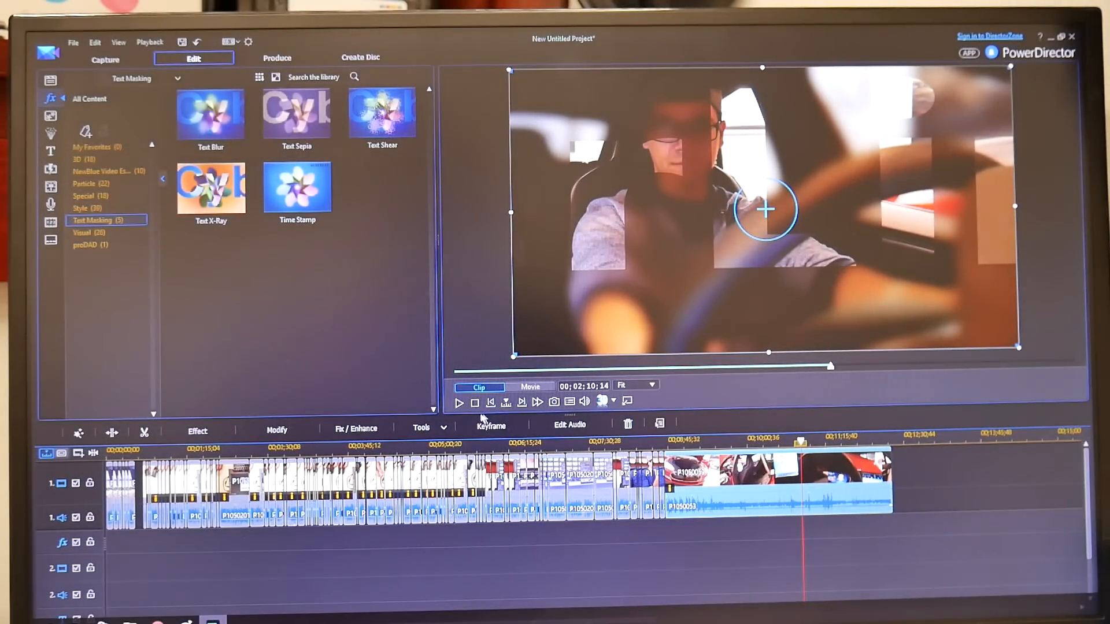
left_click(529, 387)
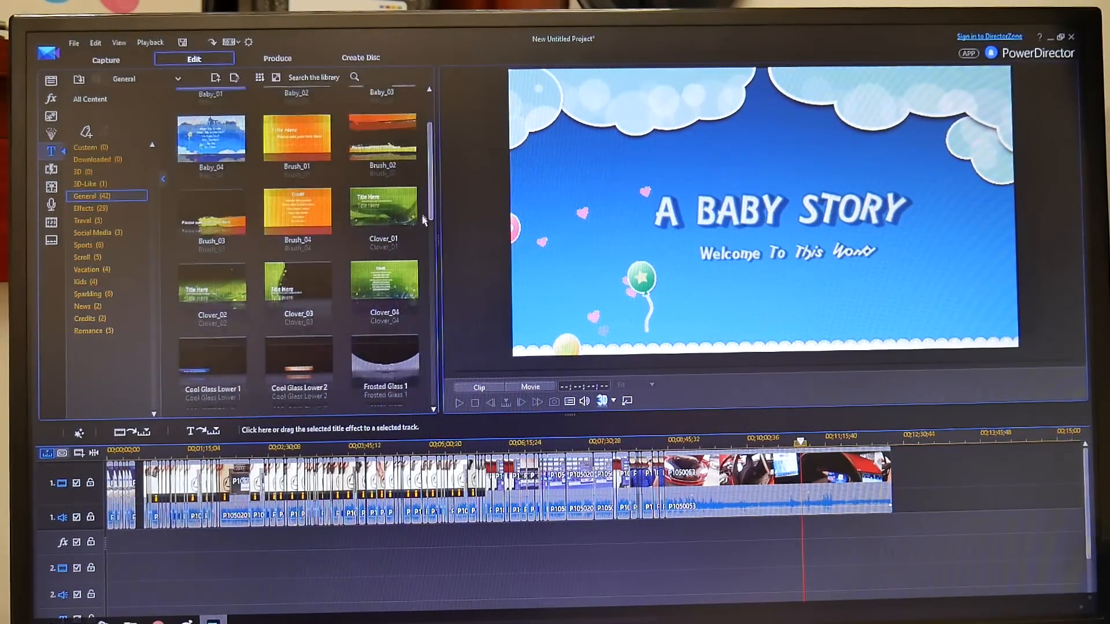
- Browse PiP object templates, previewing Audio Level Meter and Like
scroll("down", 3)
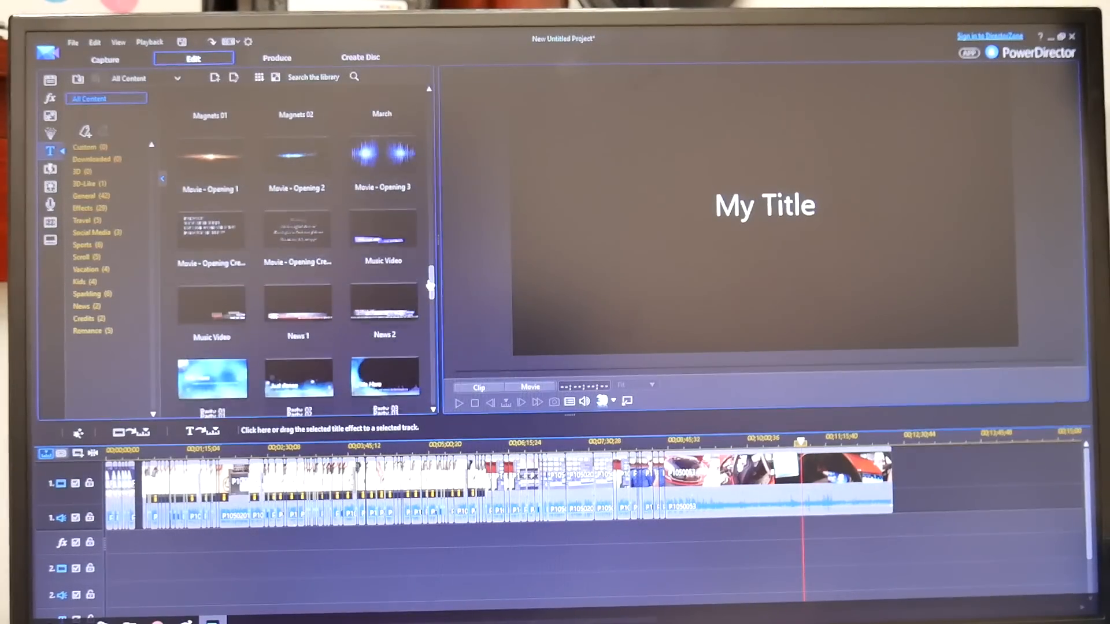
scroll("down", 3)
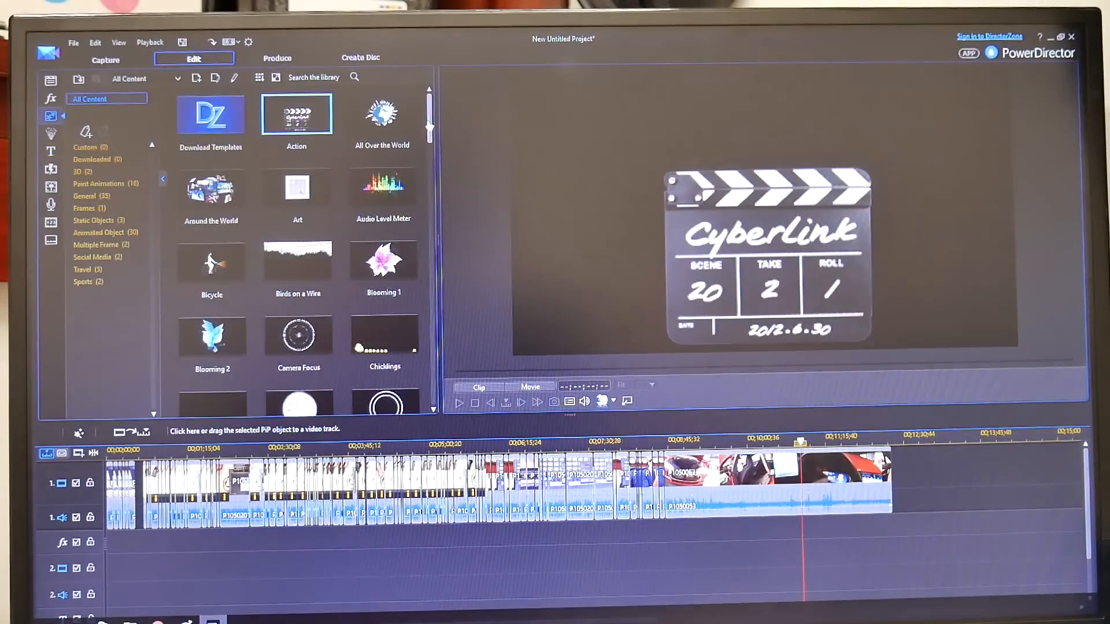
left_click(381, 113)
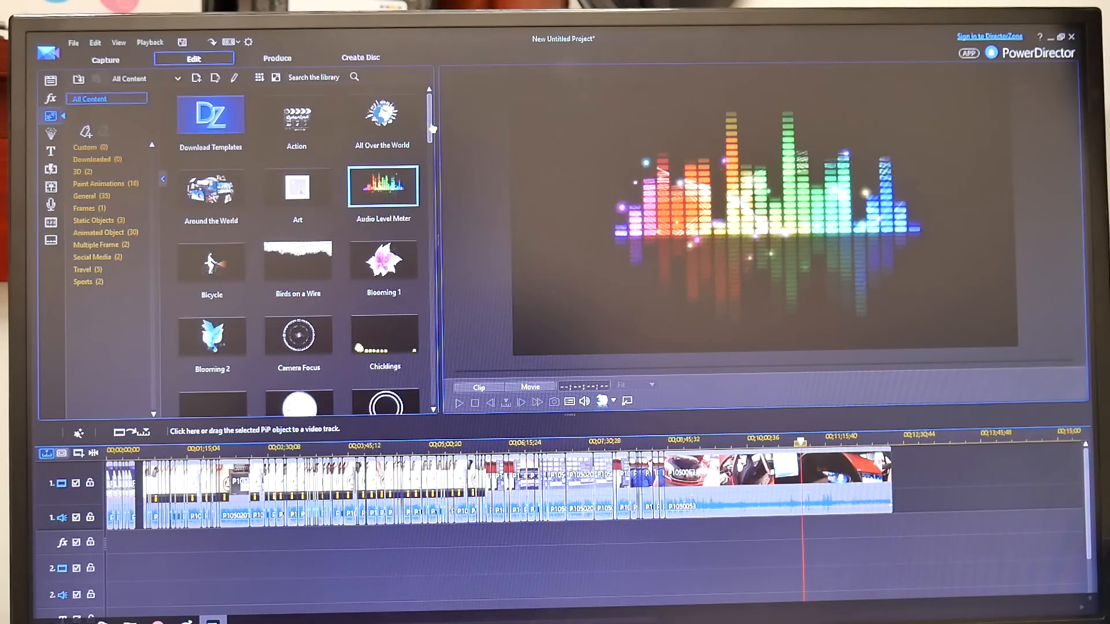
scroll("down", 3)
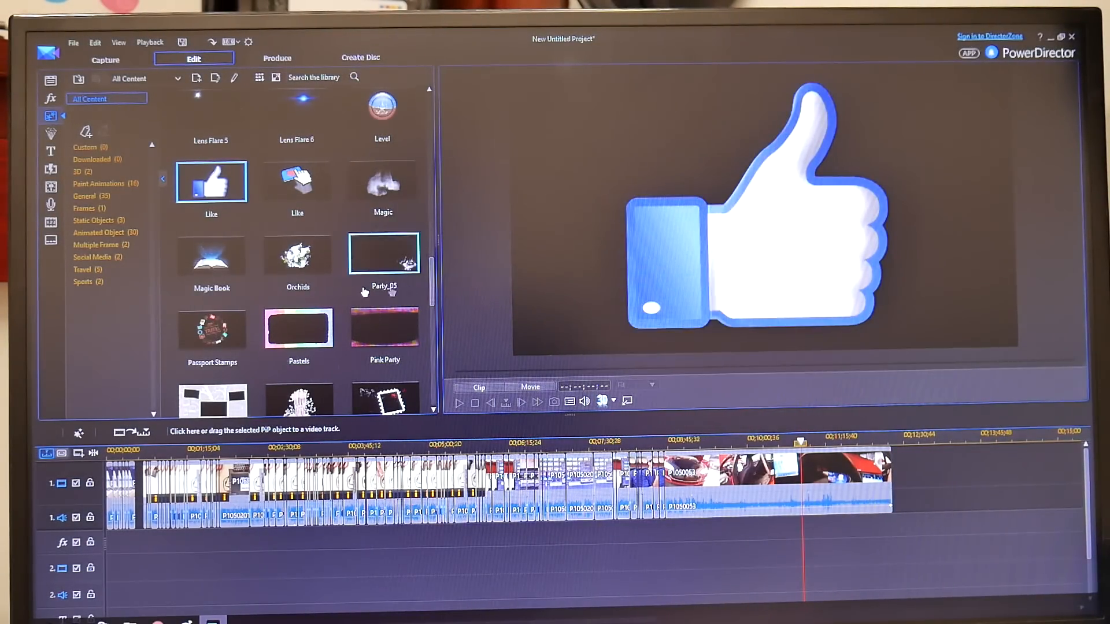
left_click(212, 327)
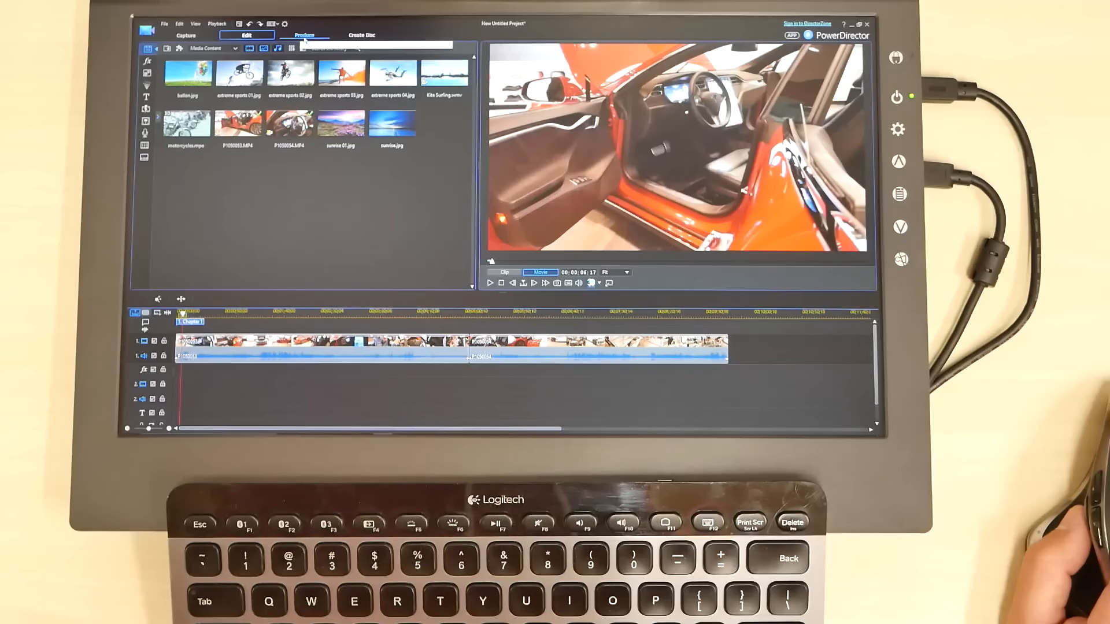
- In Produce, browse device profiles (iPod/iPhone, Zune, mobile) and switch to online export for Facebook and YouTube
left_click(304, 36)
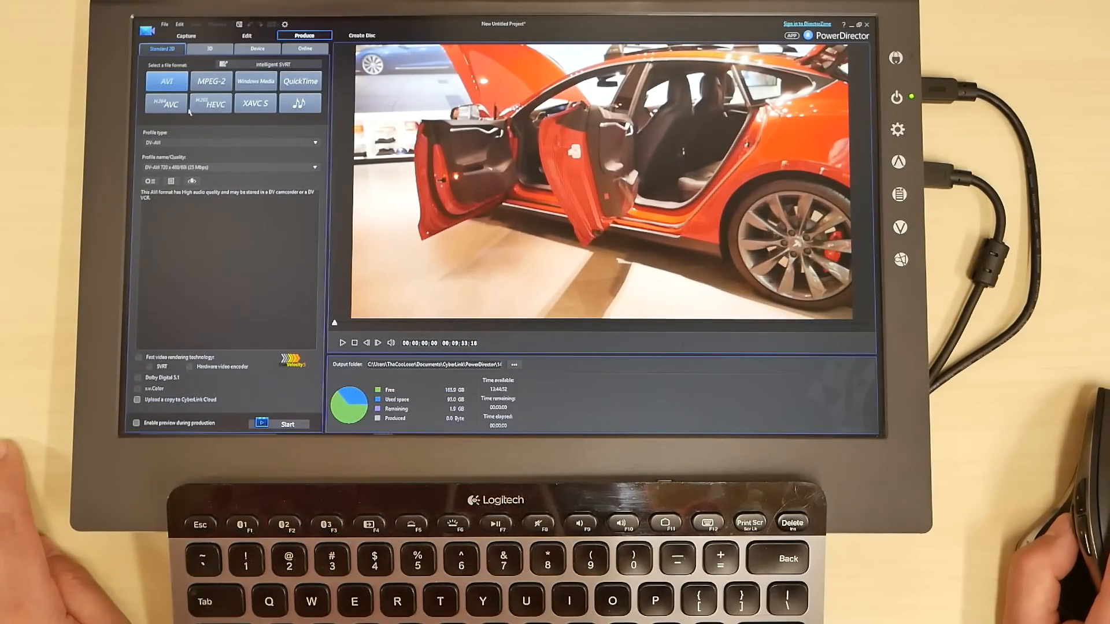
left_click(209, 49)
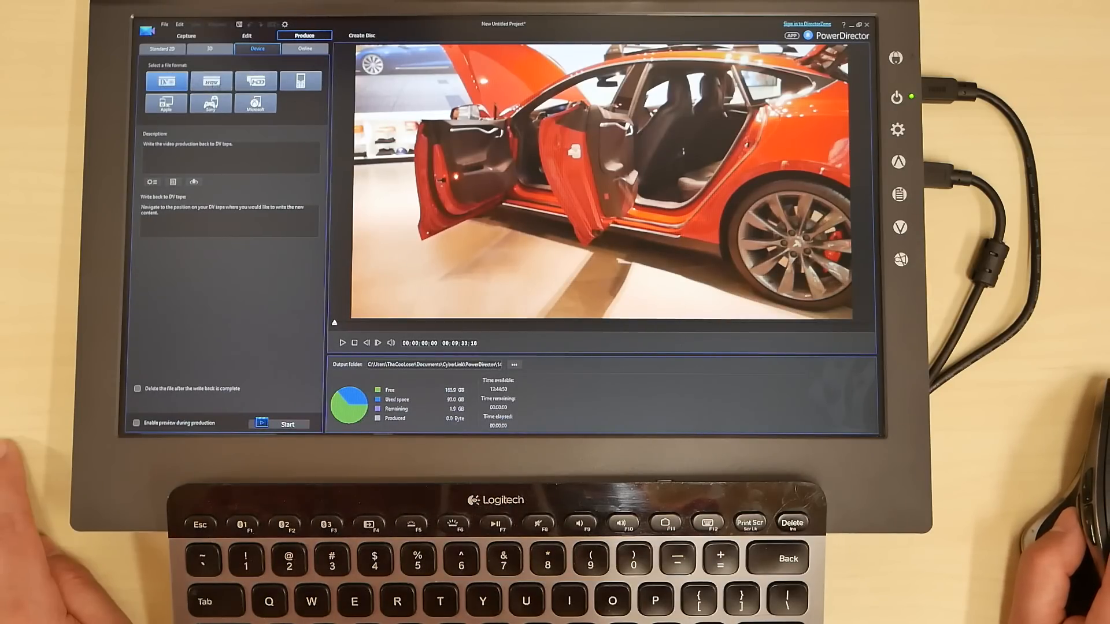
left_click(166, 104)
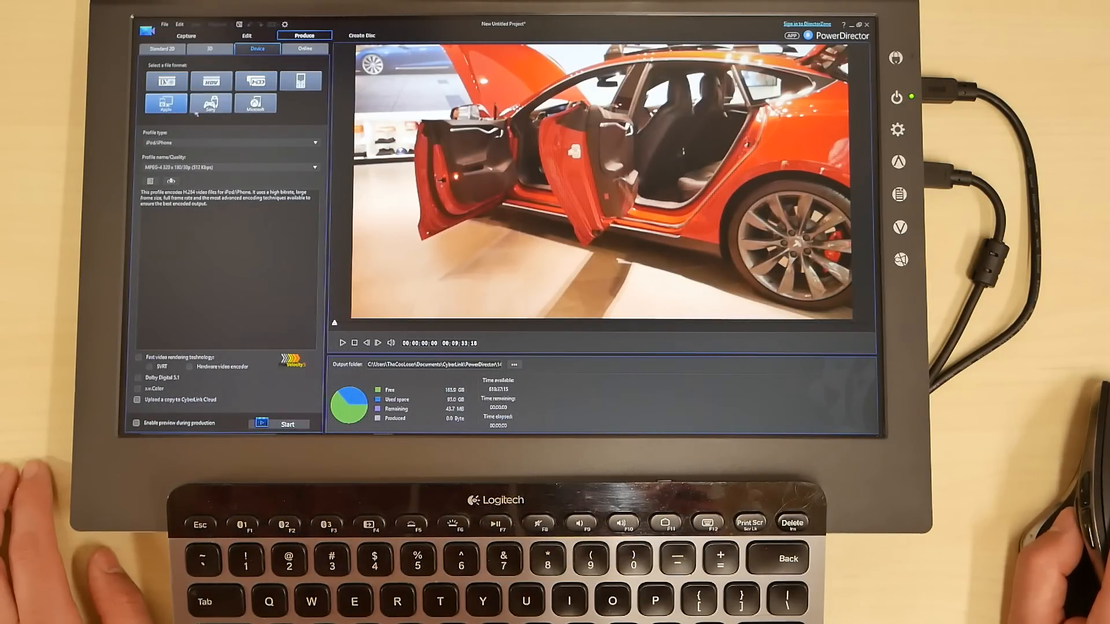
left_click(254, 104)
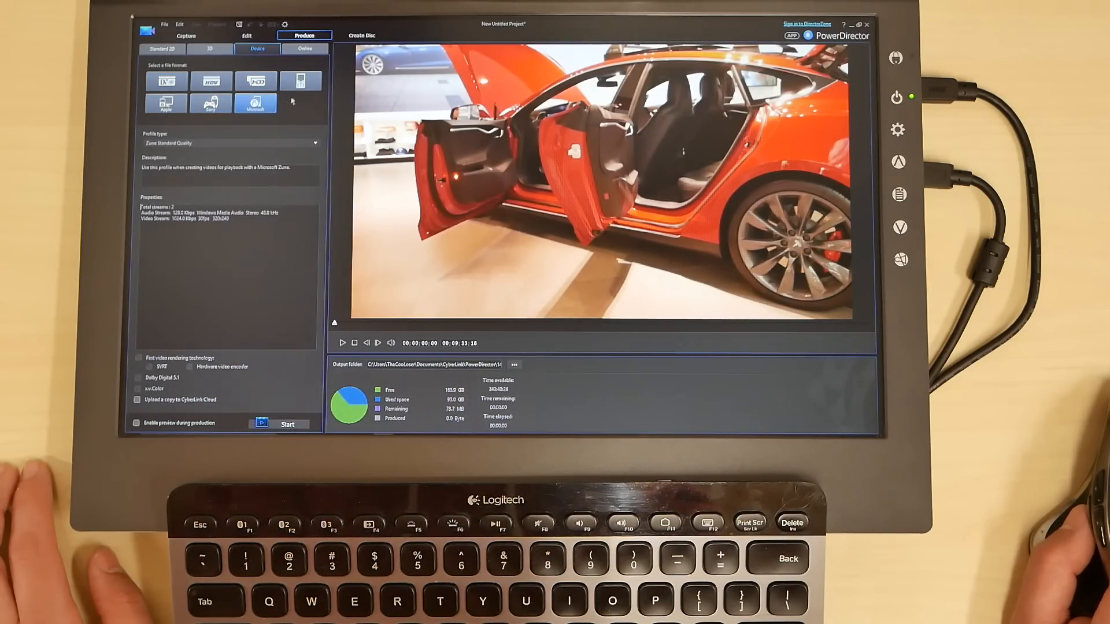
left_click(301, 80)
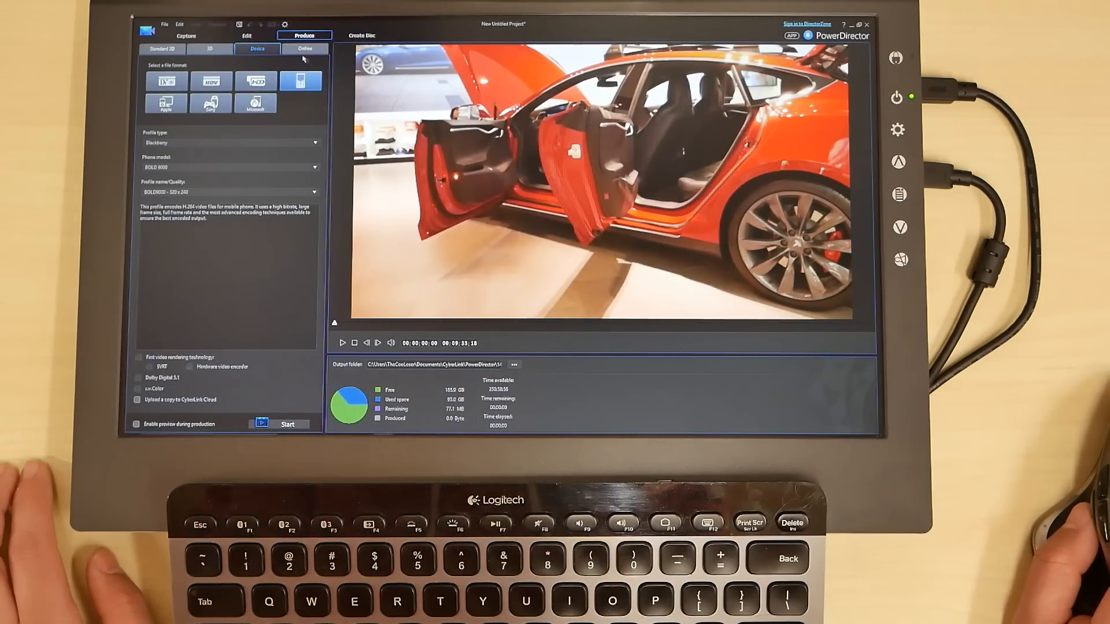
left_click(304, 48)
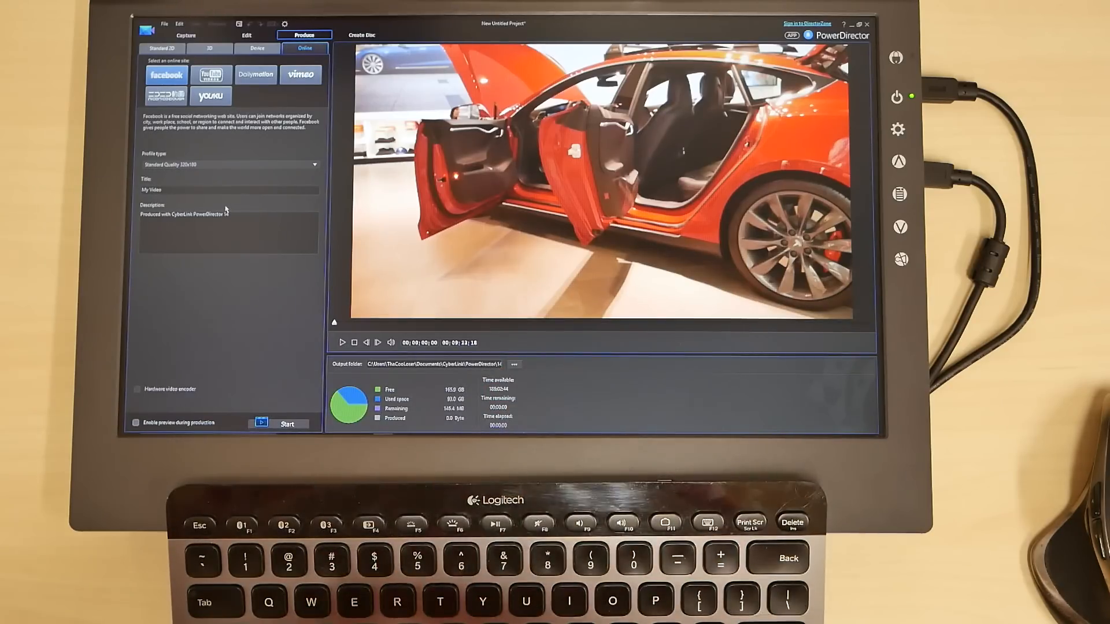
left_click(362, 36)
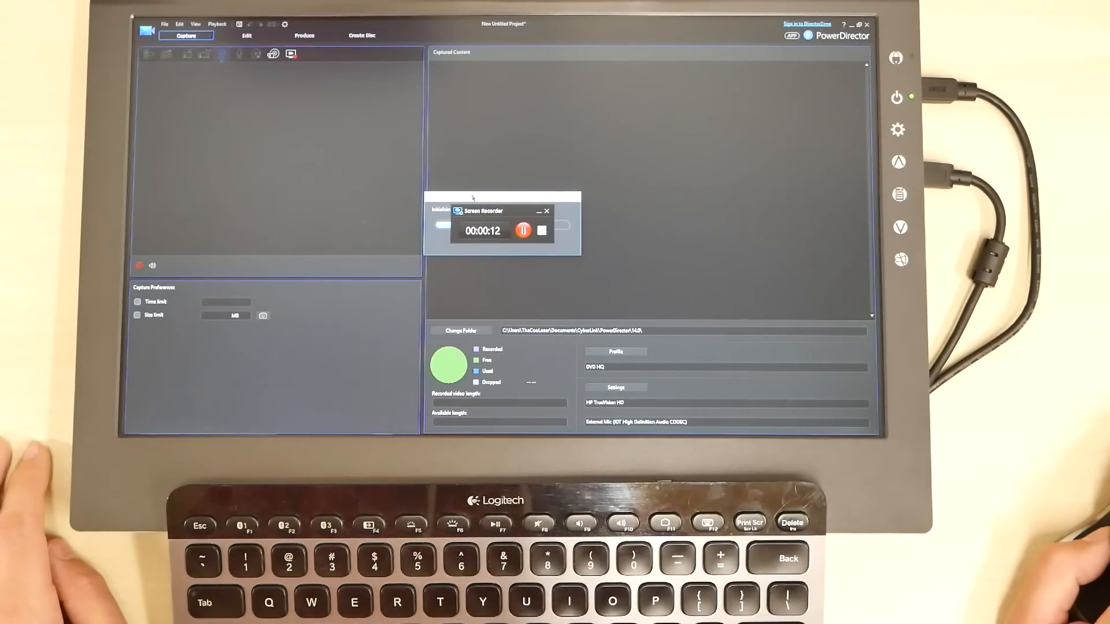
- Show the live webcam feed in the capture preview, then return to the Edit workspace
left_click(222, 54)
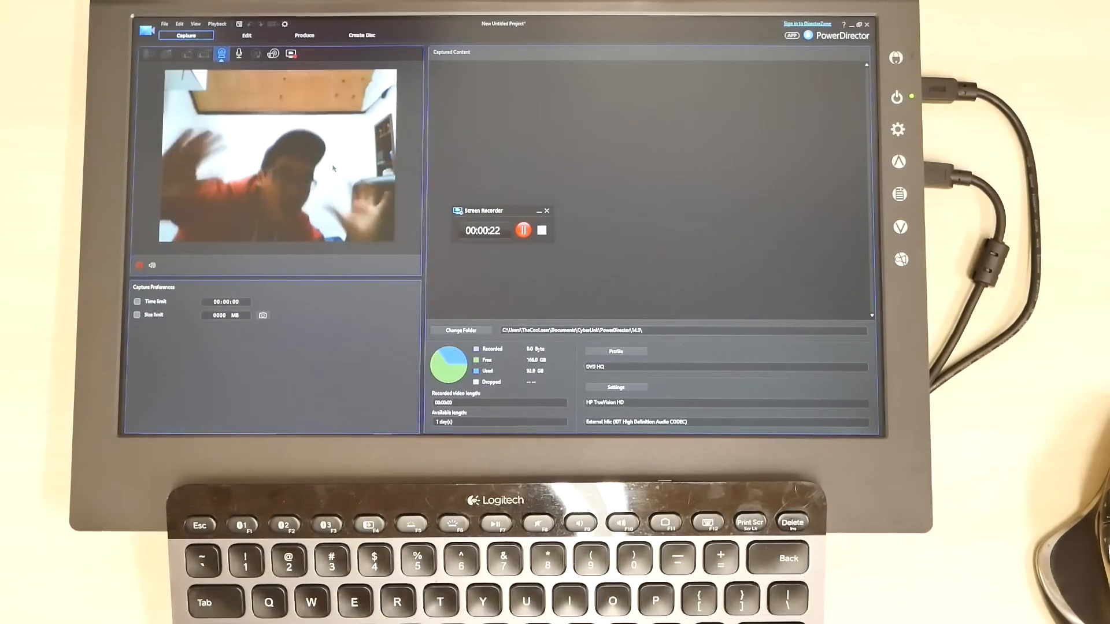
left_click(246, 35)
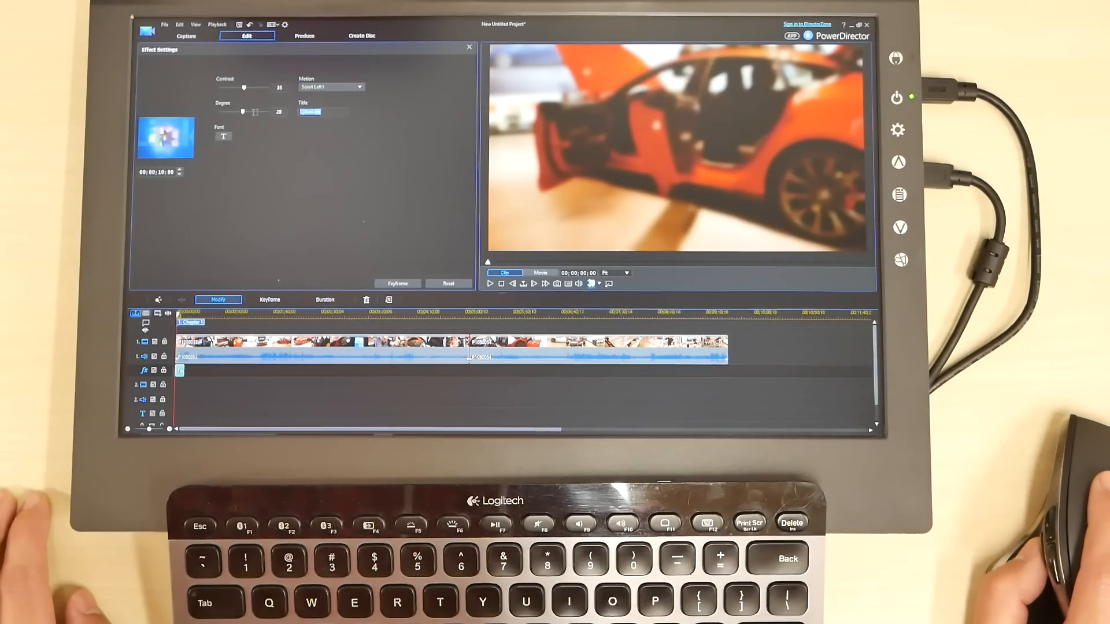
- Set the effect title on the Tesla clip to 'CoolJ' and play it back full screen
type("CoolJ")
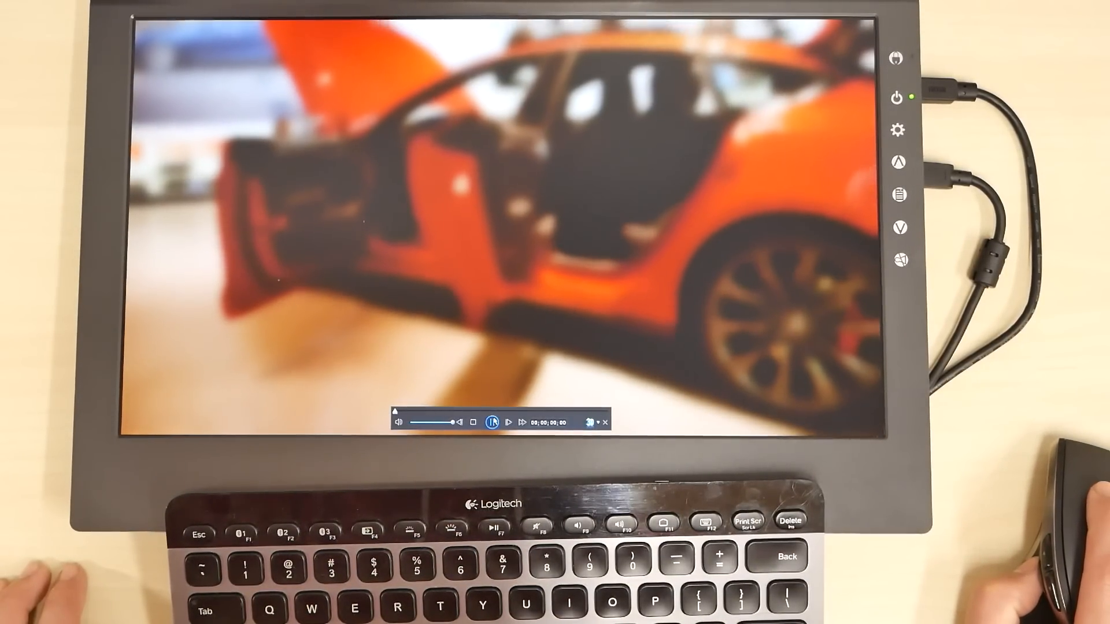
left_click(491, 424)
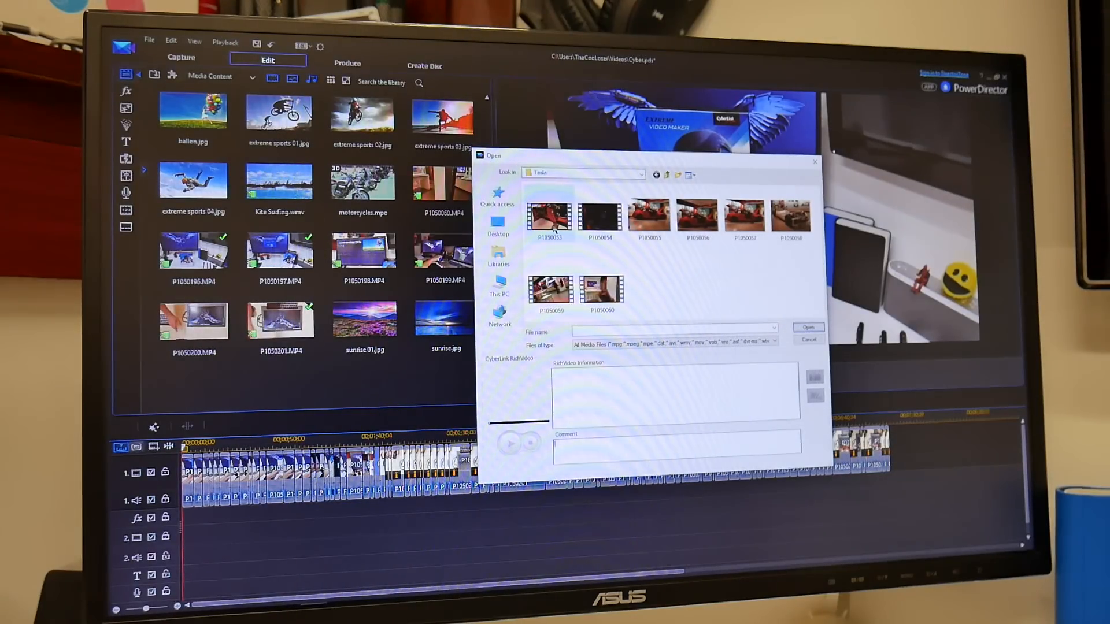
- Import the Tesla clip P1050053 onto the timeline
left_click(809, 328)
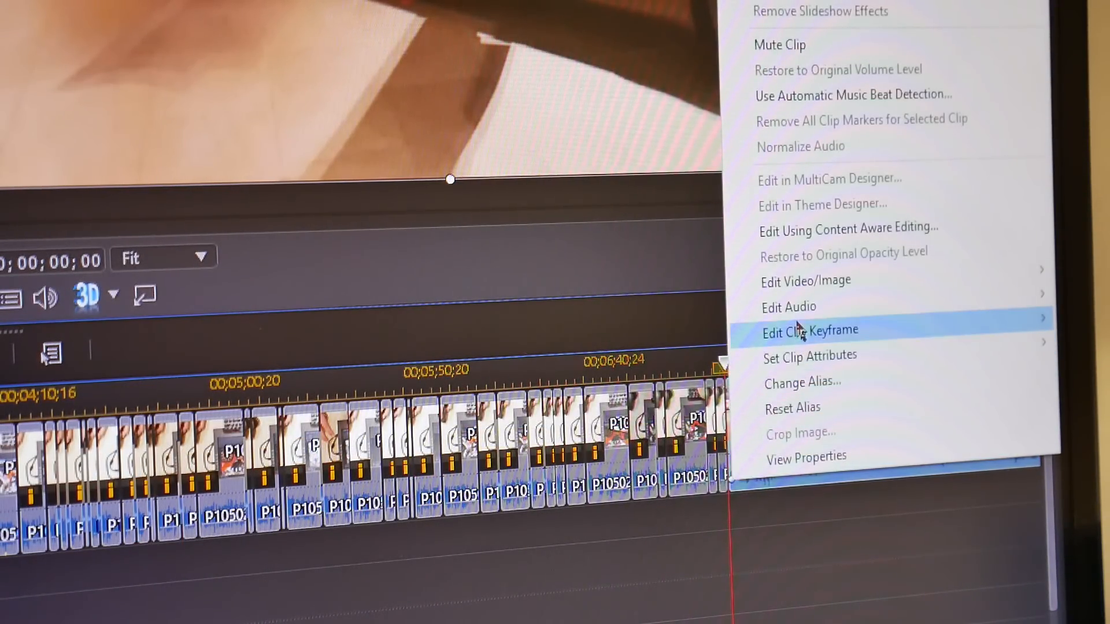
mouse_move(806, 279)
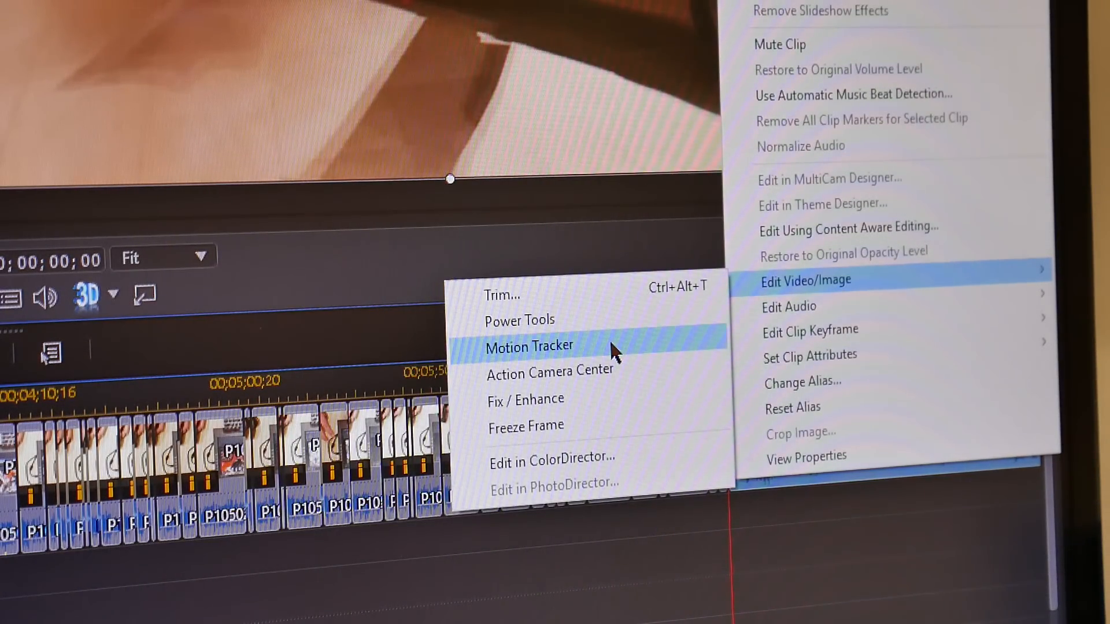
mouse_move(541, 399)
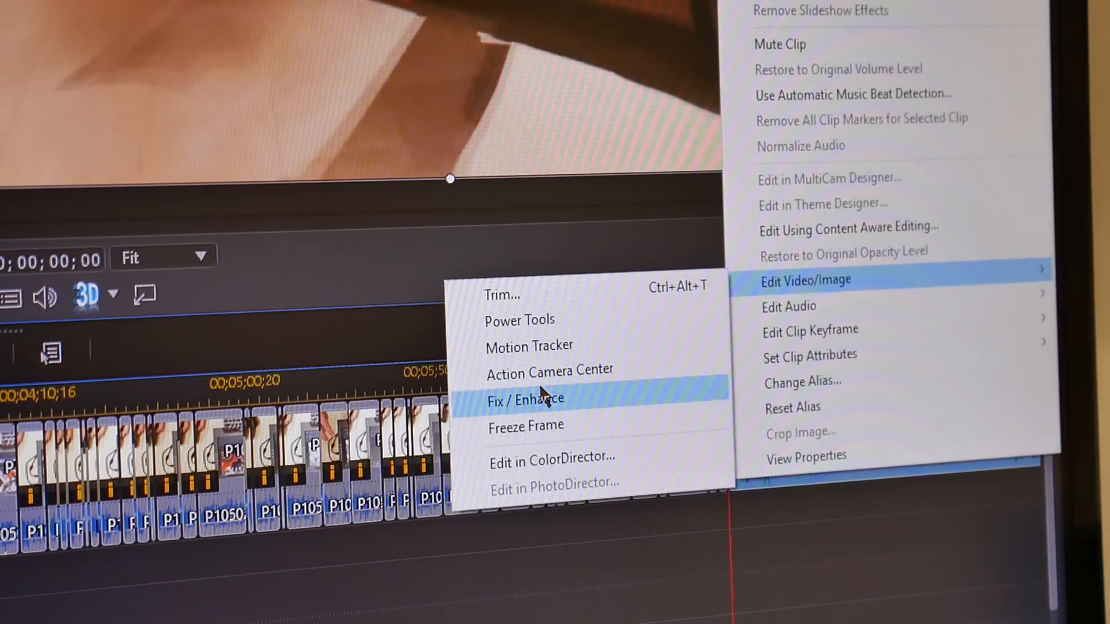
mouse_move(526, 427)
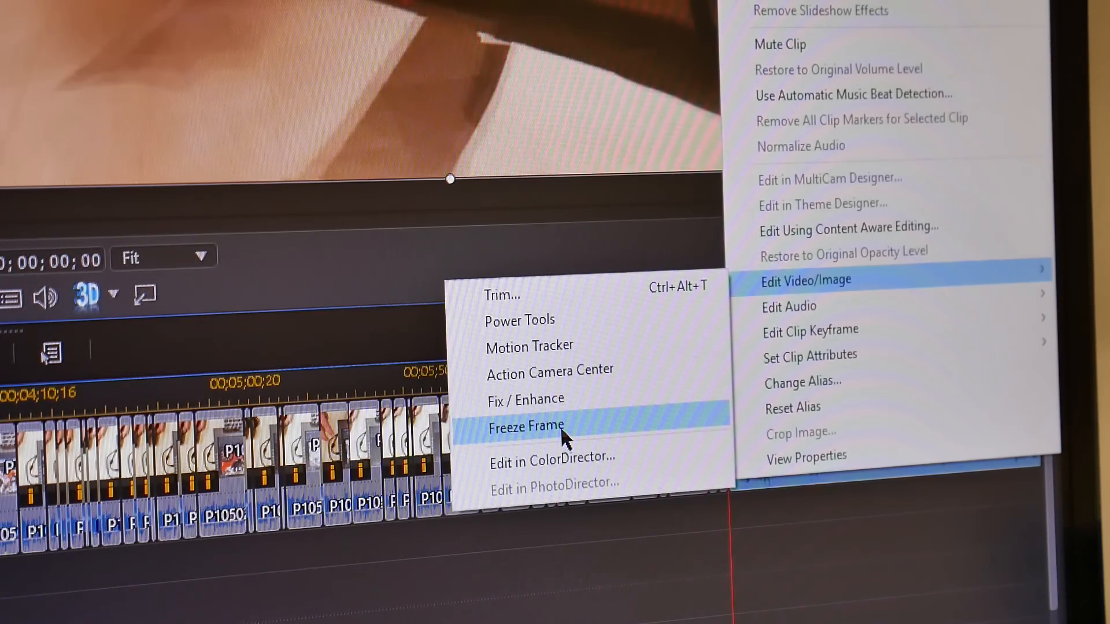
mouse_move(548, 369)
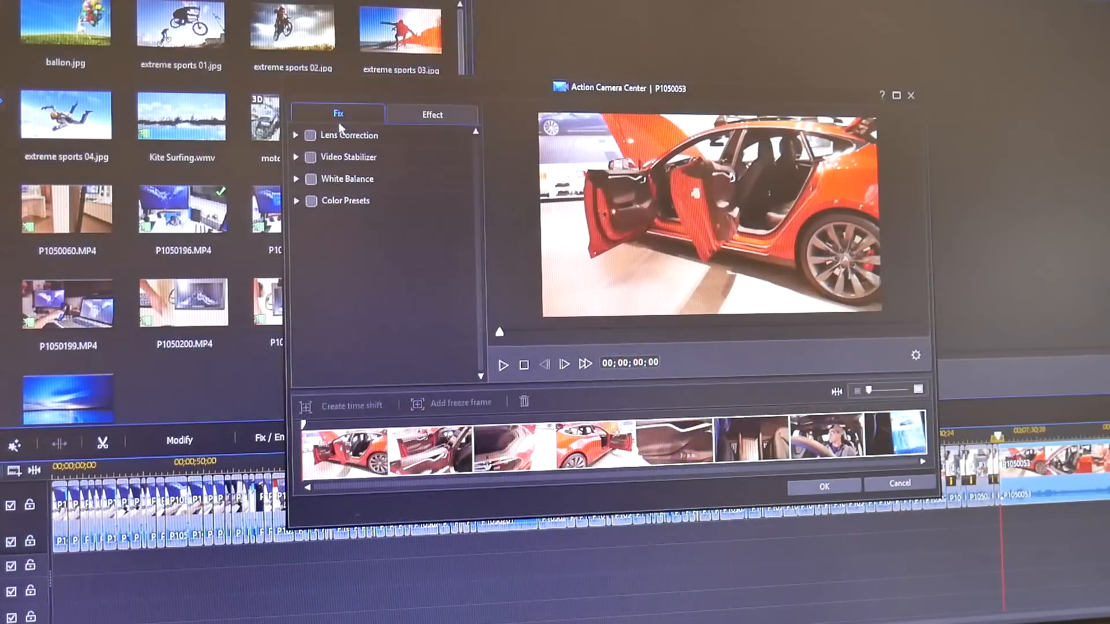
- Look through Action Camera Center's effect and replay/speed options, returning to the Fix list
left_click(431, 114)
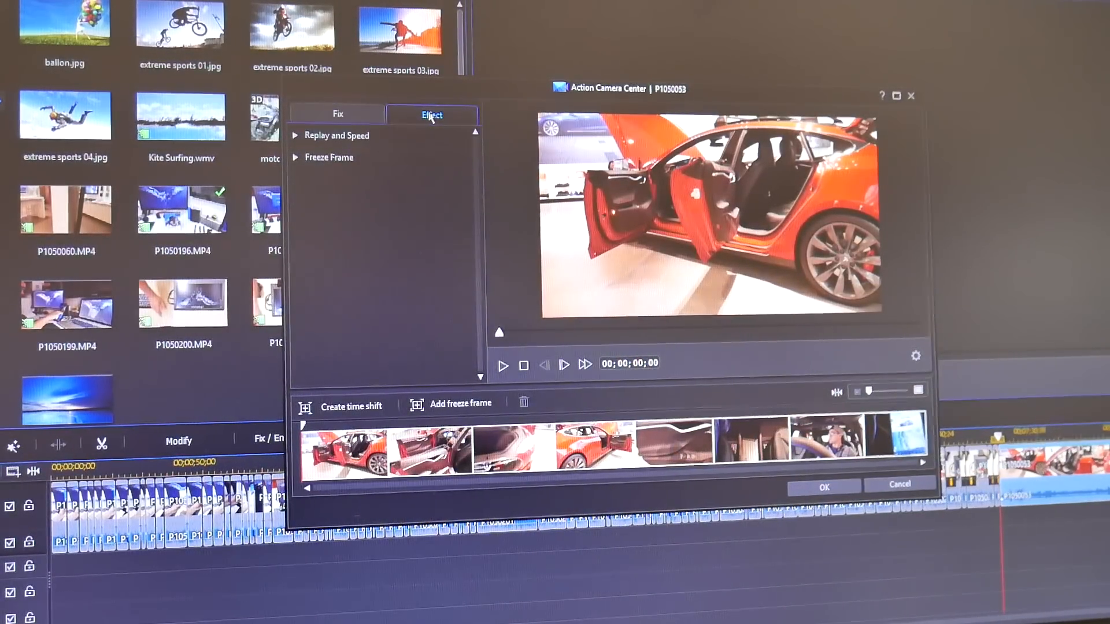
left_click(338, 114)
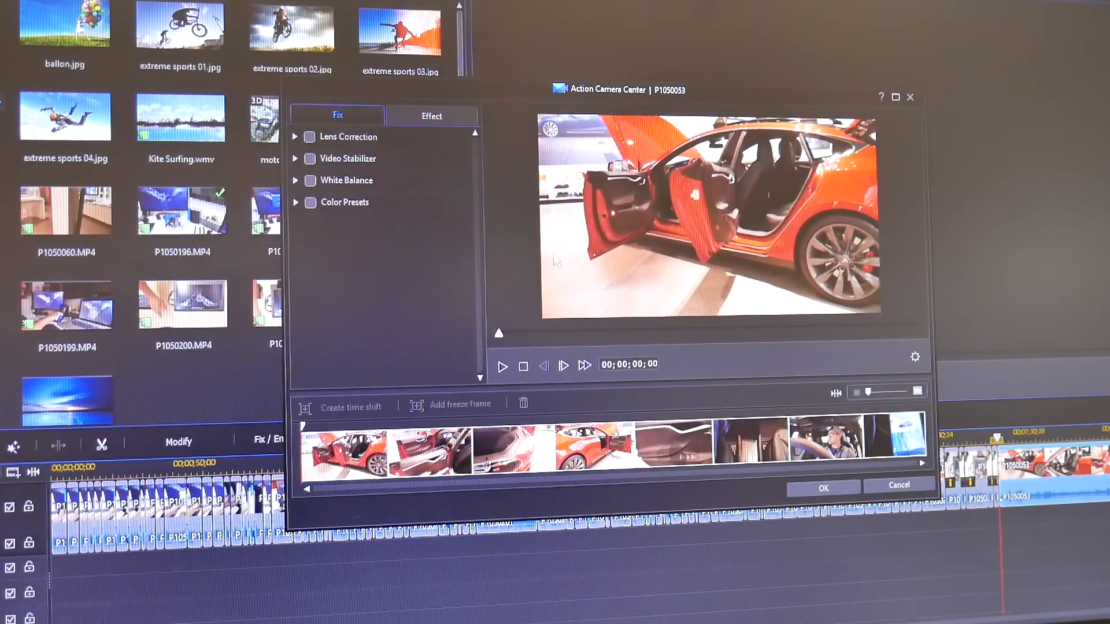
left_click(431, 116)
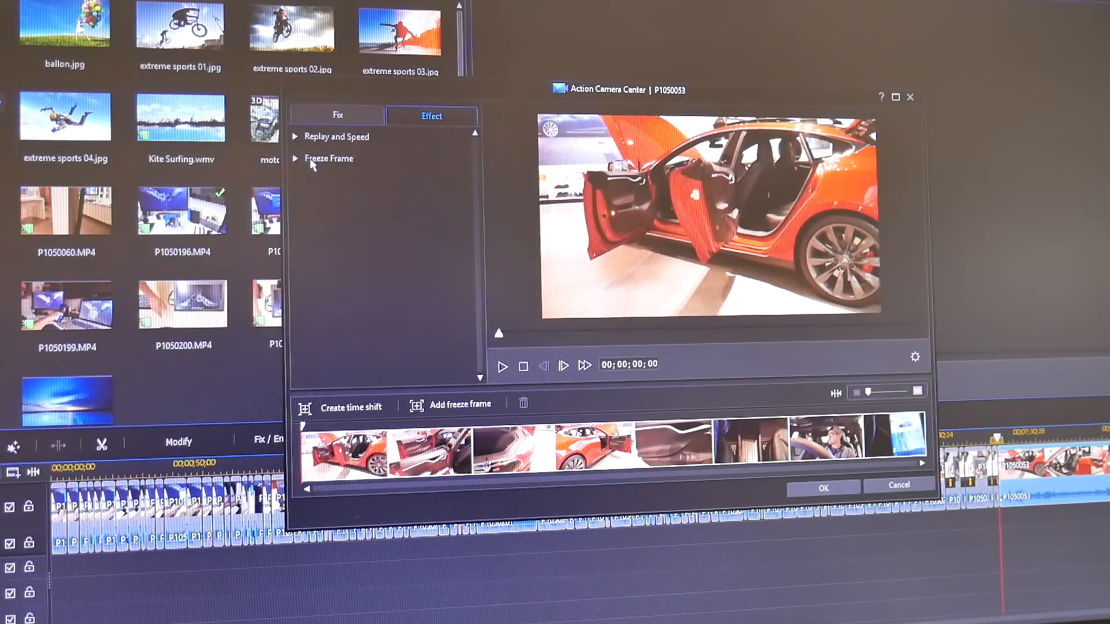
left_click(295, 136)
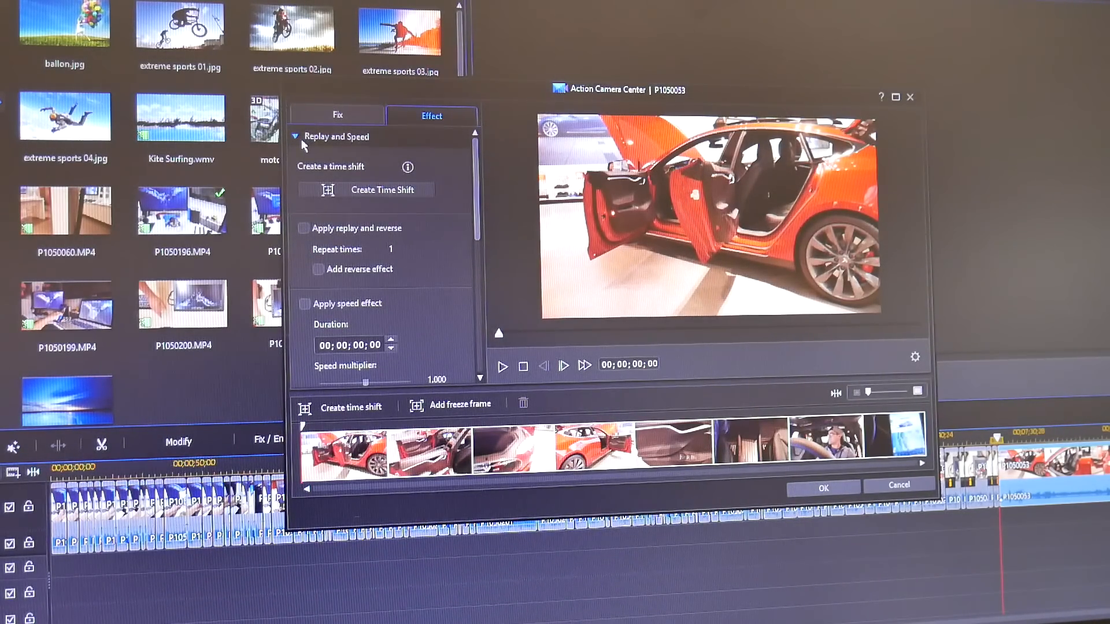
left_click(337, 115)
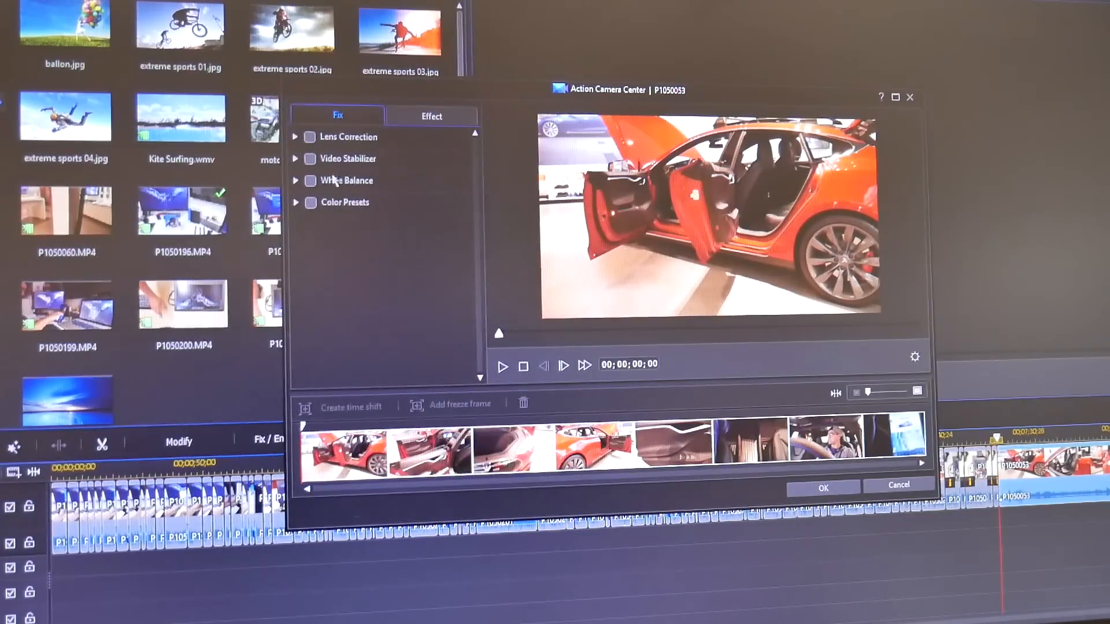
- Enable Video Stabilizer at strength 60 without rotational shake correction and play the clip back
left_click(296, 158)
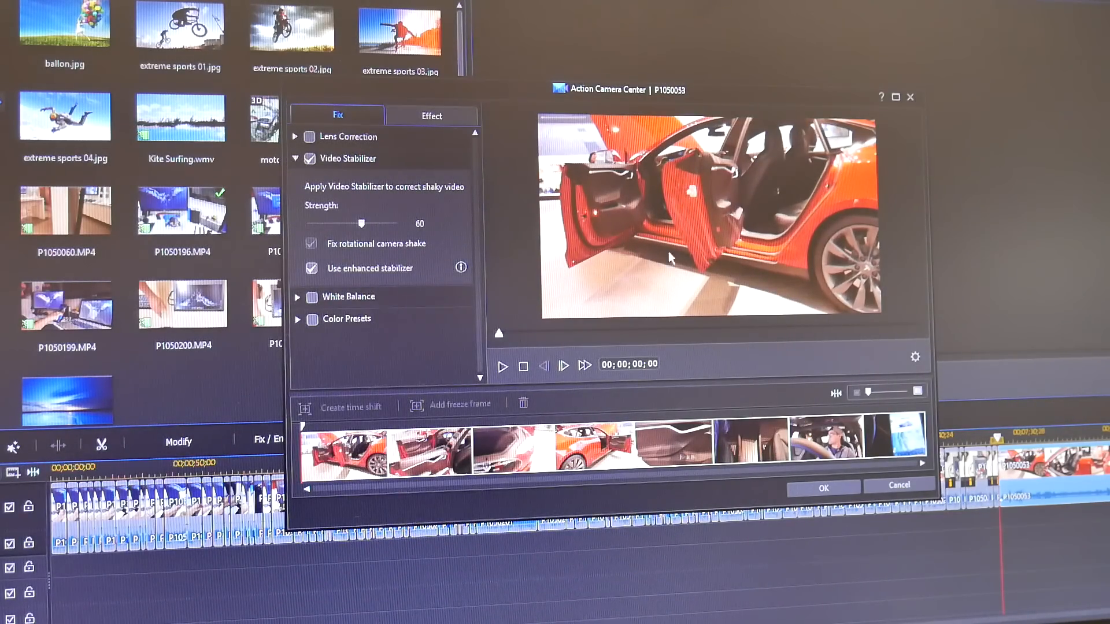
mouse_move(637, 304)
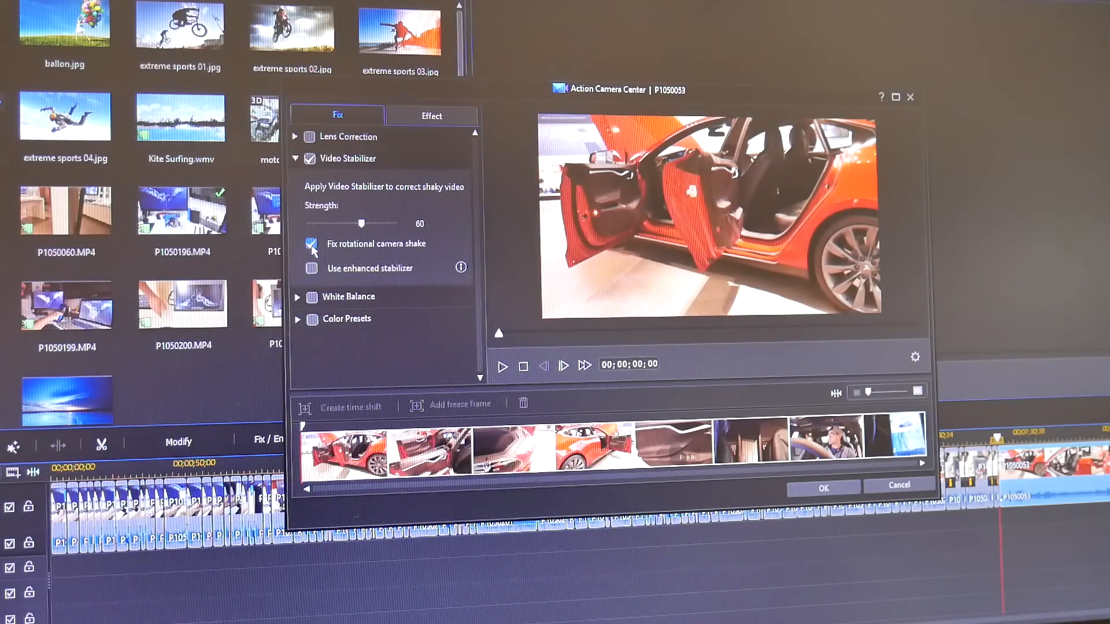
left_click(310, 244)
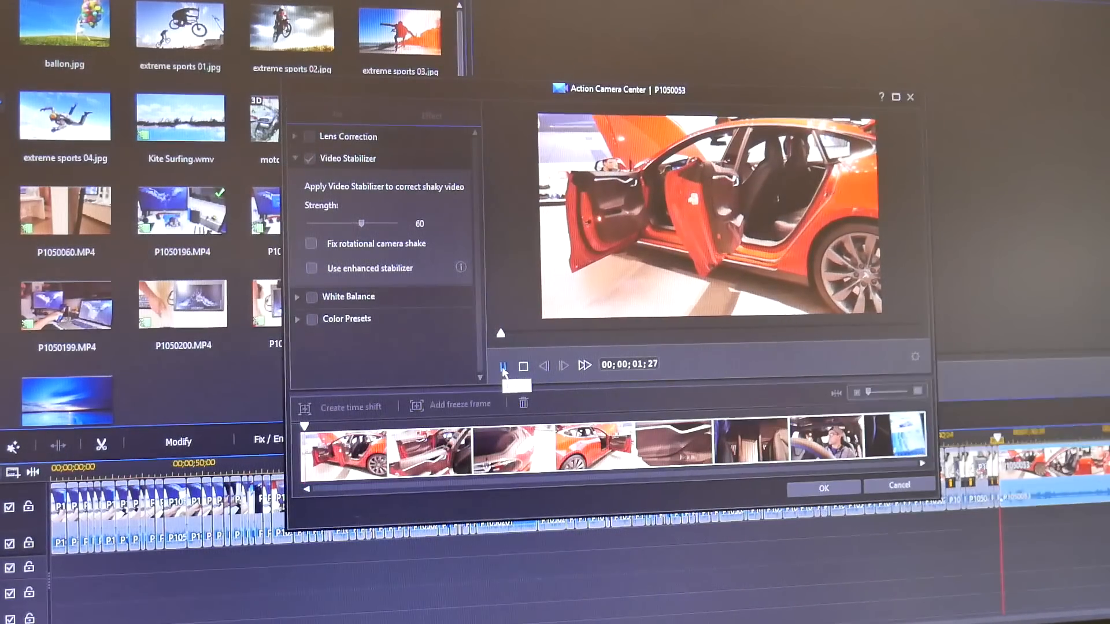
left_click(503, 365)
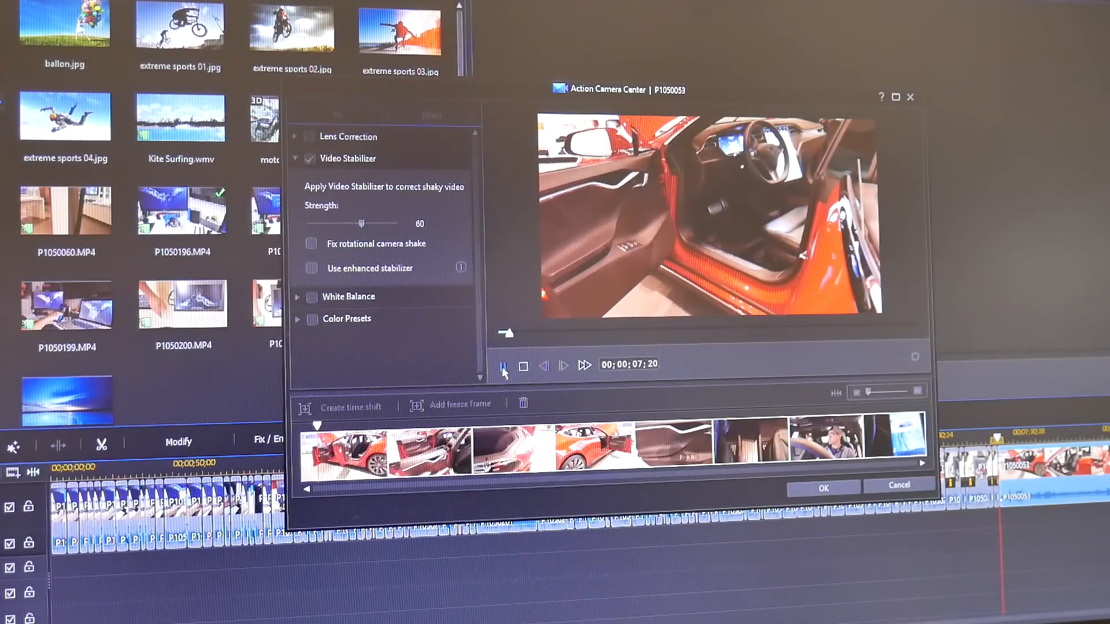
left_click(503, 367)
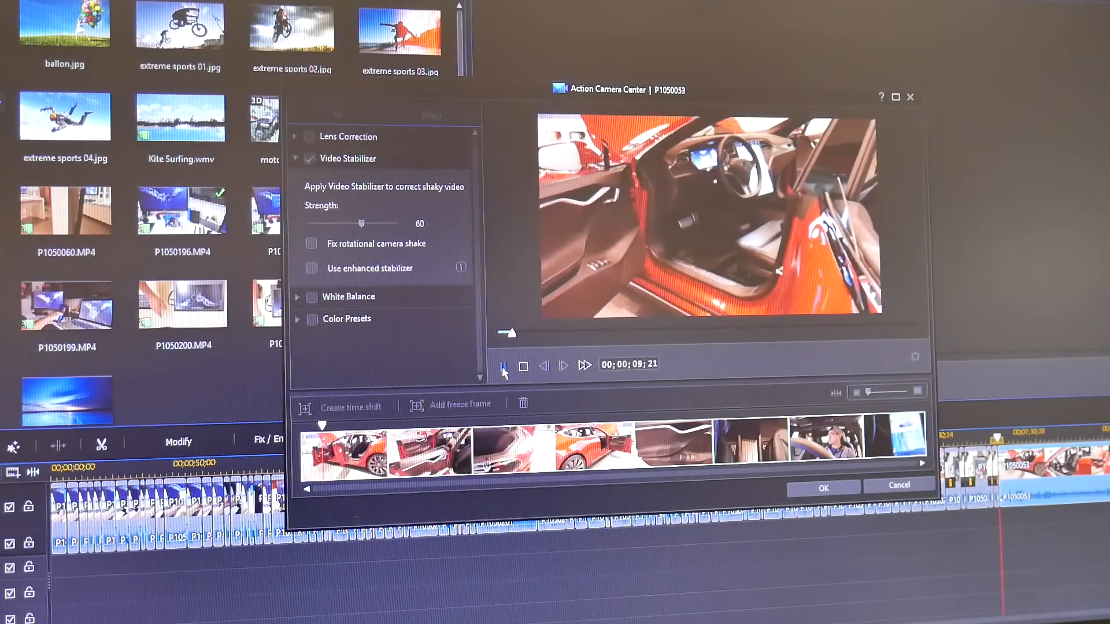
left_click(503, 367)
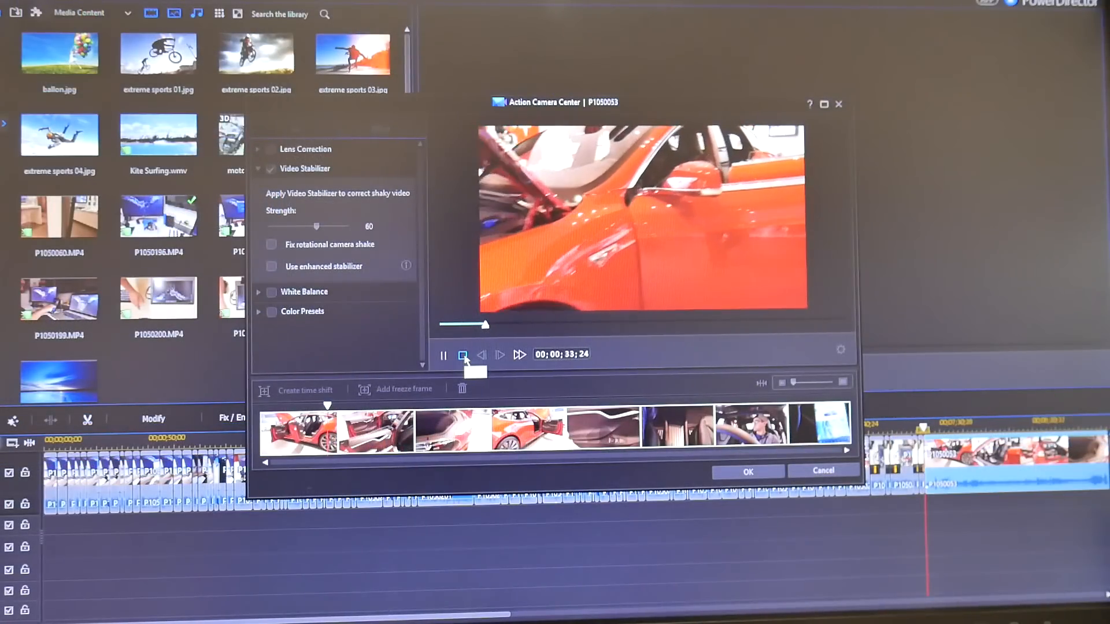
- Disable Video Stabilizer and replay the Tesla clip from the start to compare its shake
left_click(462, 355)
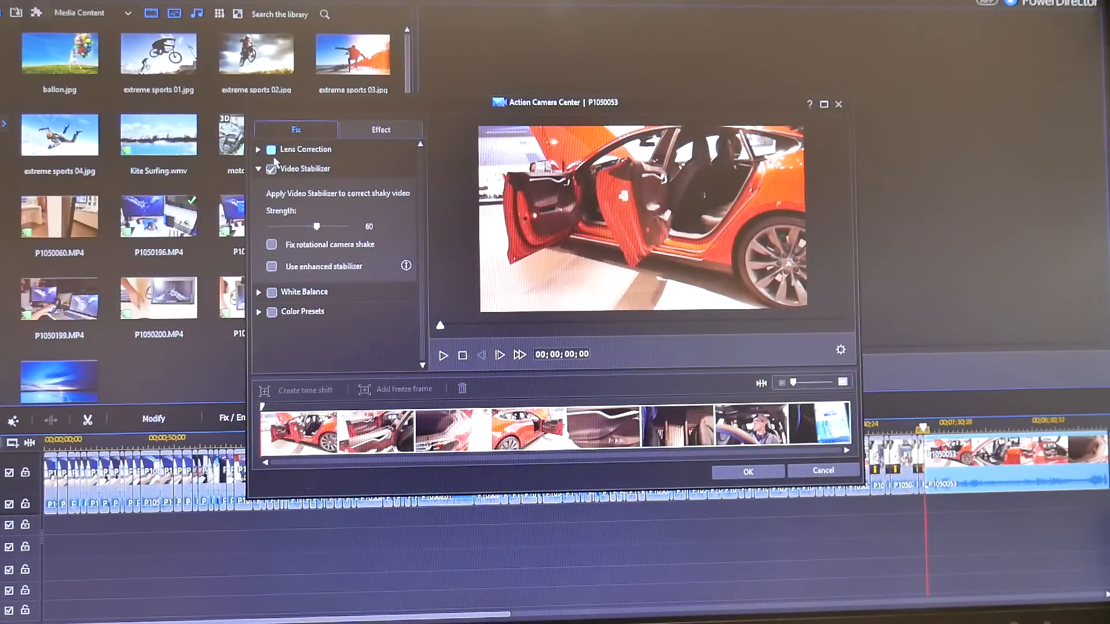
left_click(271, 169)
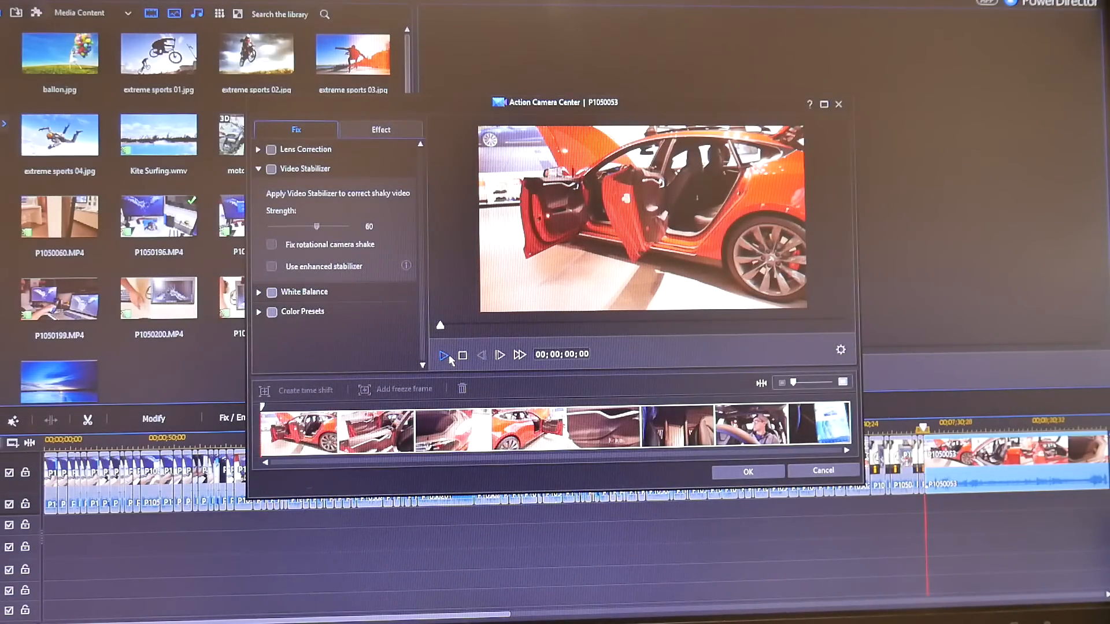
left_click(444, 355)
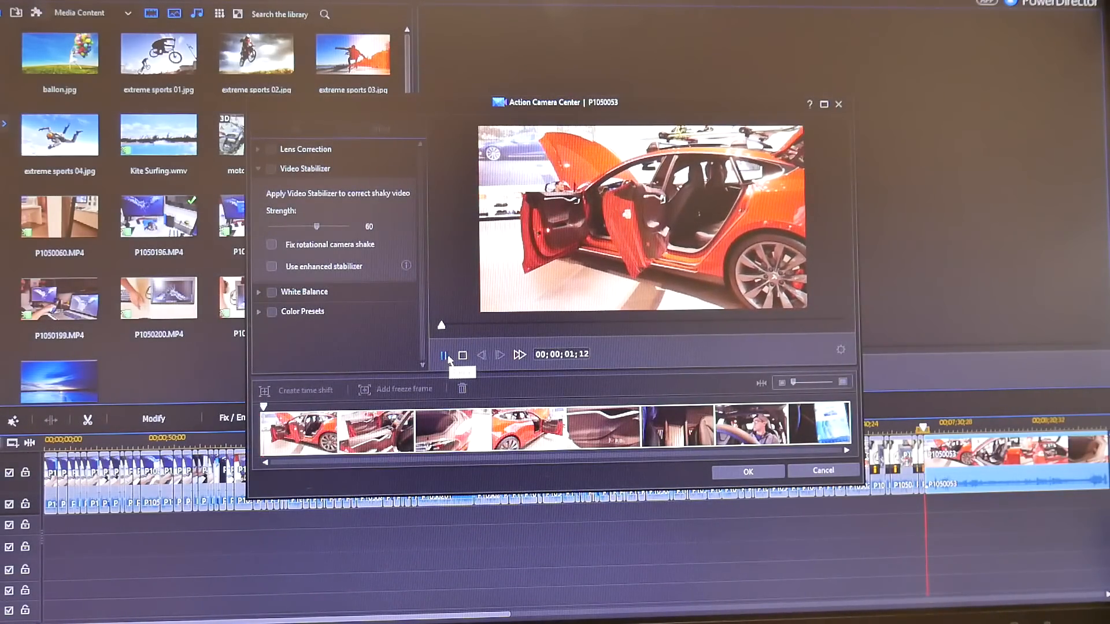
left_click(443, 355)
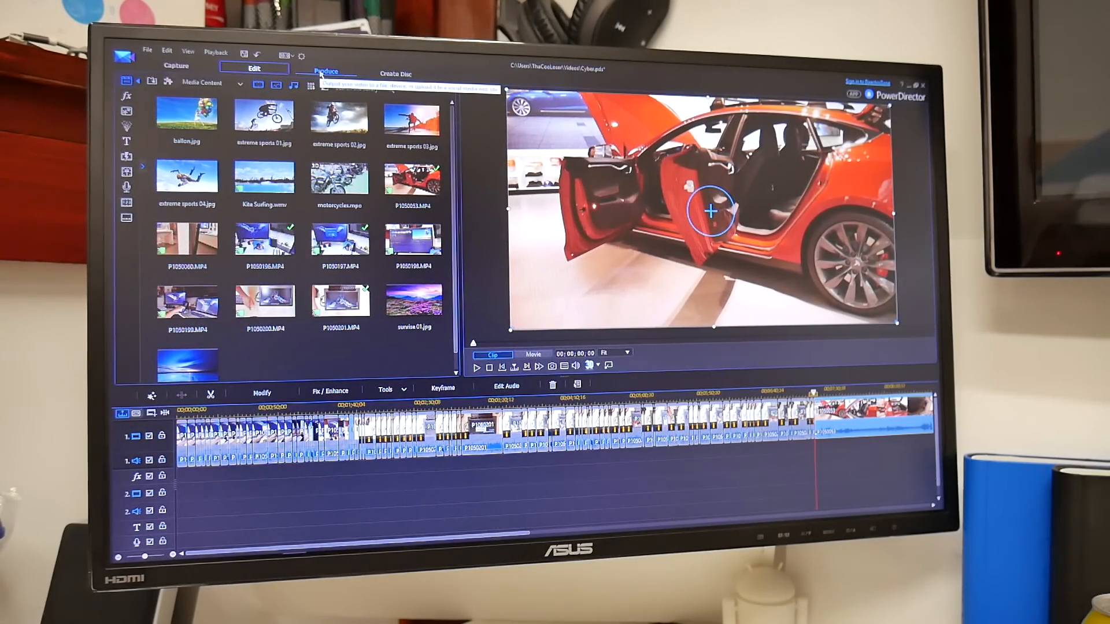
- Enter the Produce workspace, showing Standard 2D formats with a DV-AVI profile
left_click(325, 74)
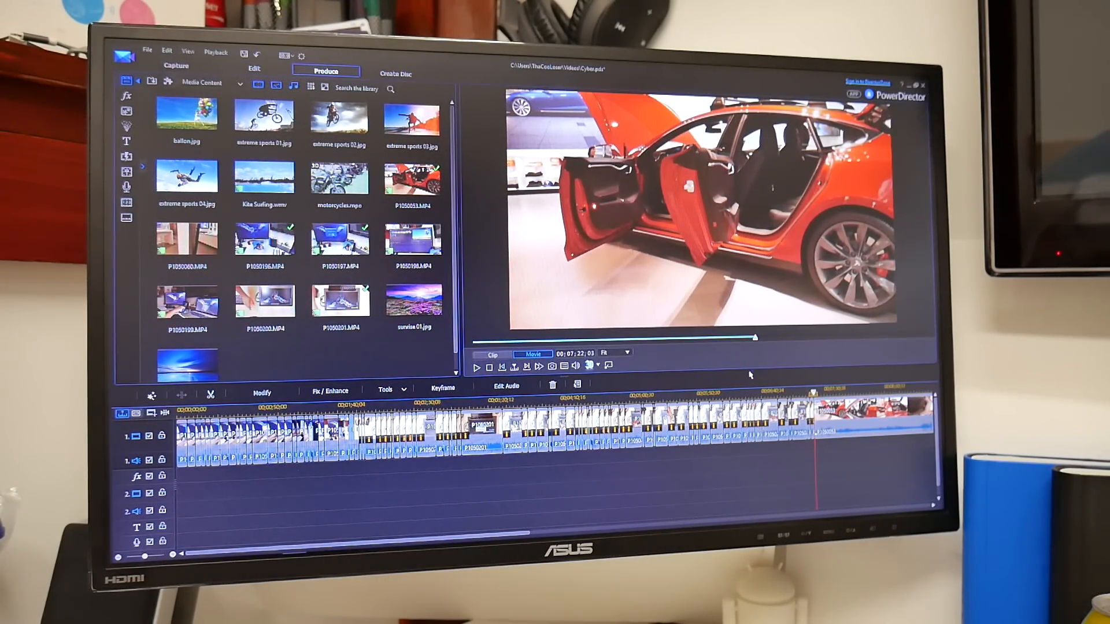
left_click(325, 70)
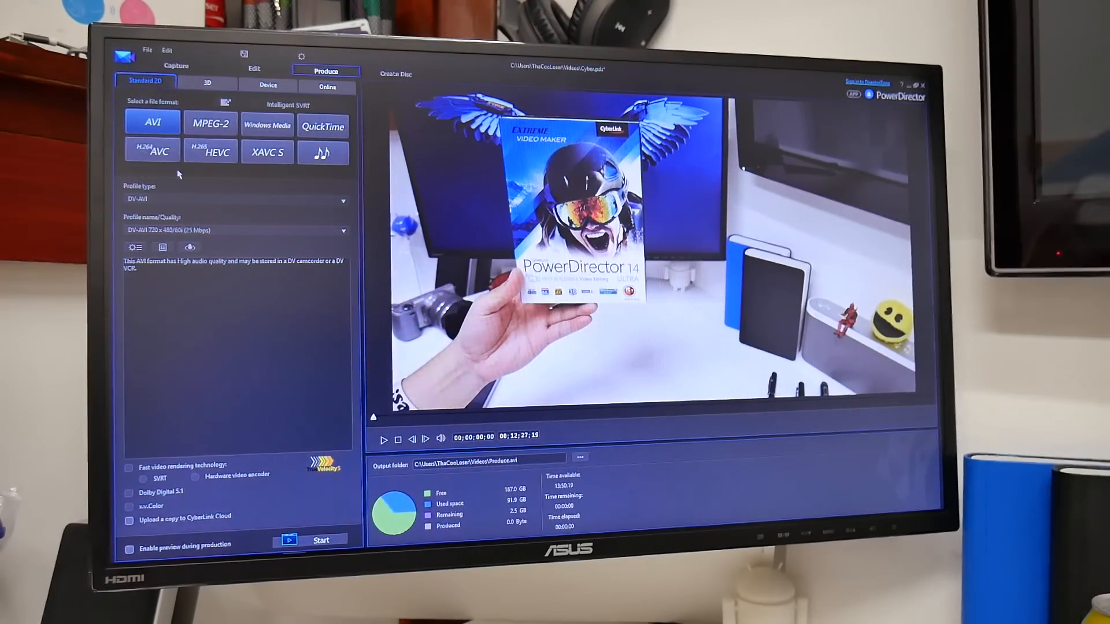